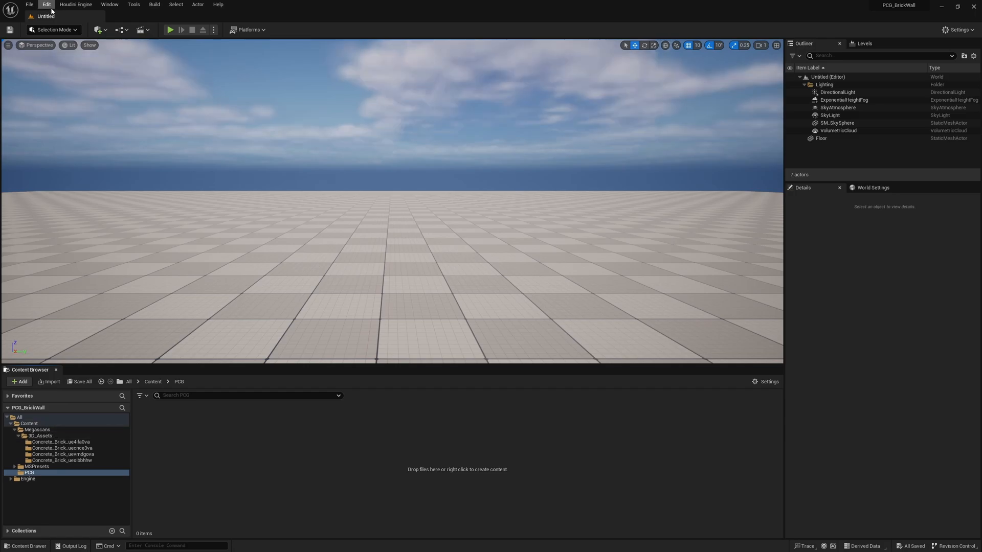
Step: Enable the Procedural Content Generation Framework plugin and restart the editor
click(46, 5)
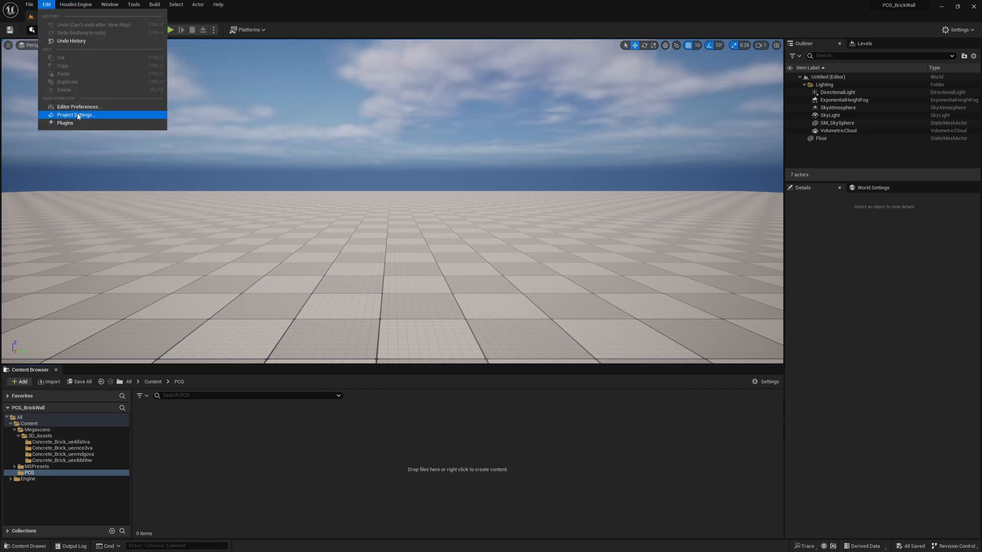
click(64, 123)
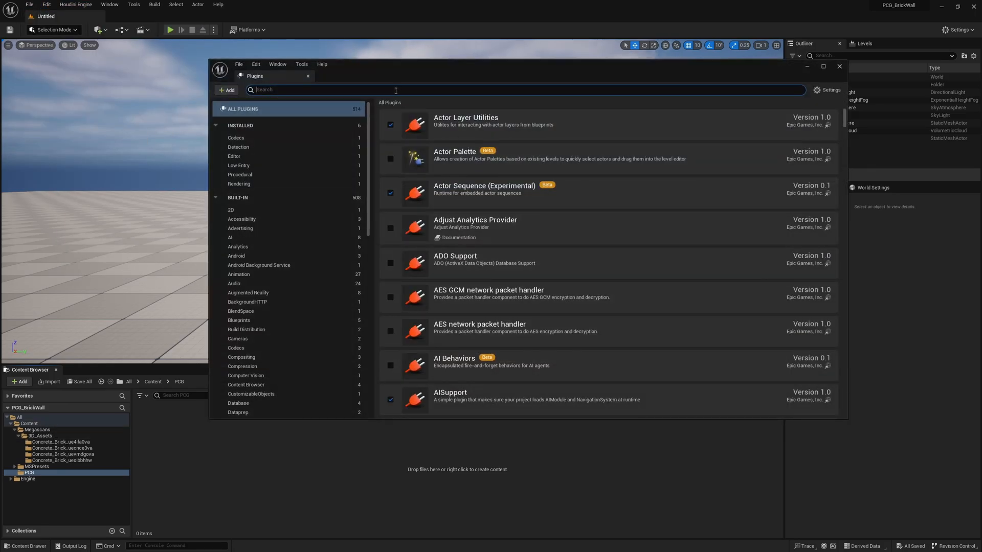
text(procedural)
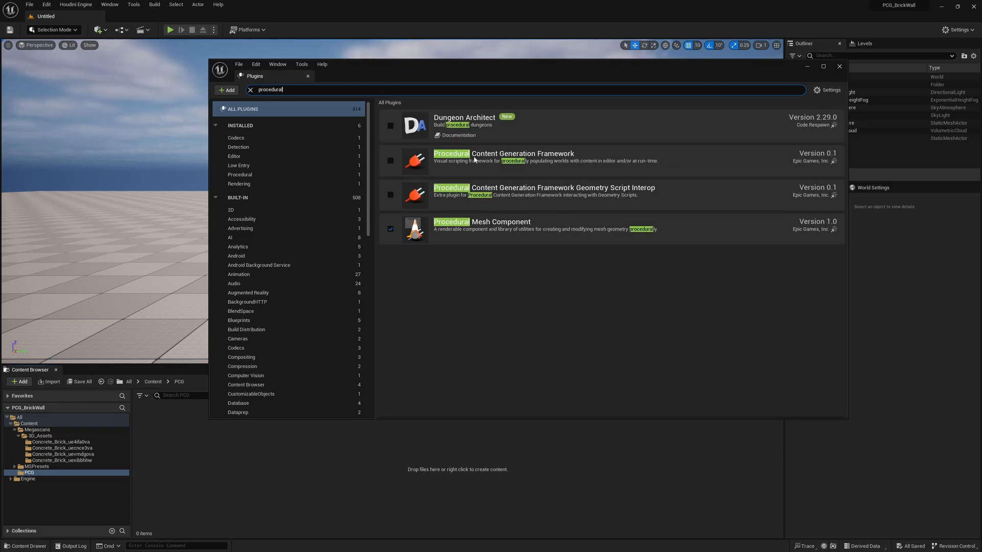
click(390, 161)
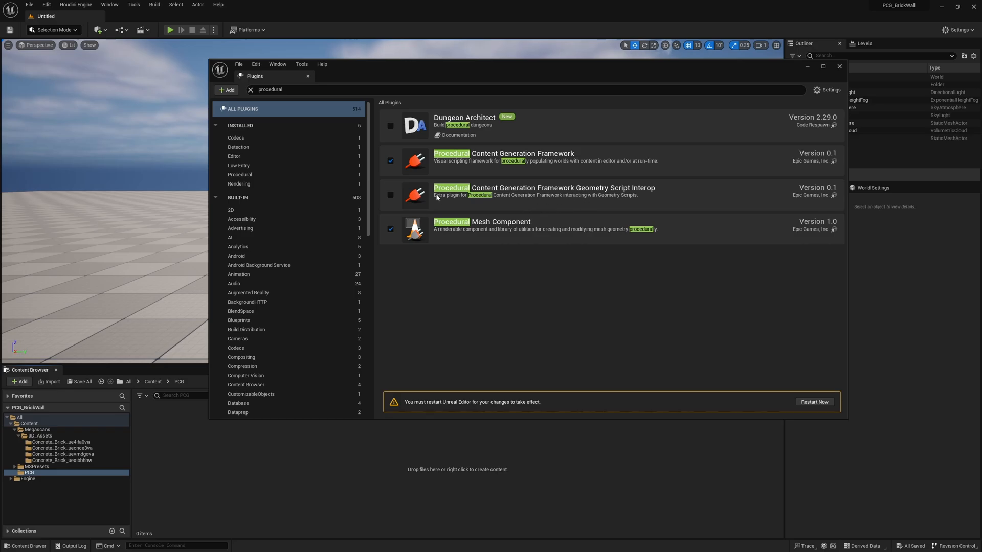
mouse_move(460, 198)
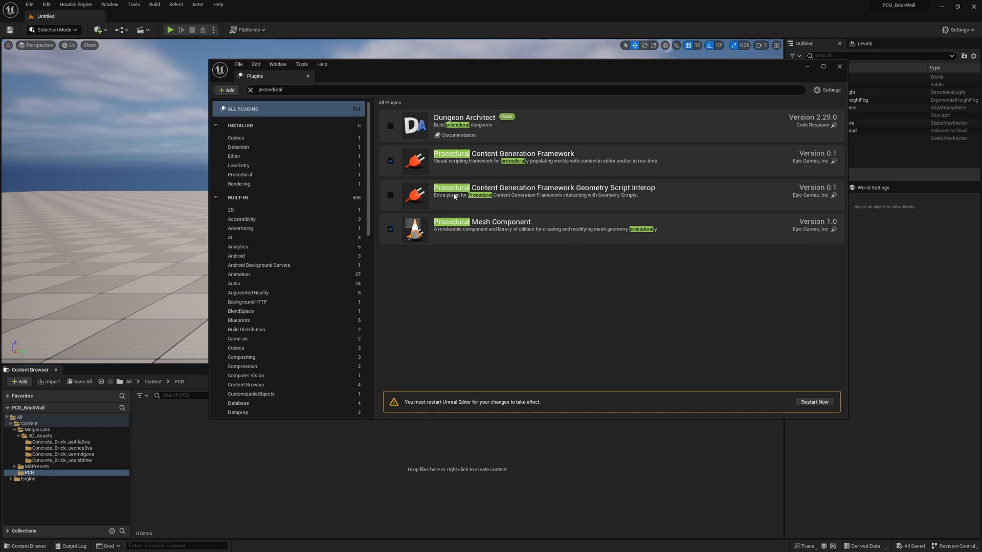
click(390, 195)
text(pc)
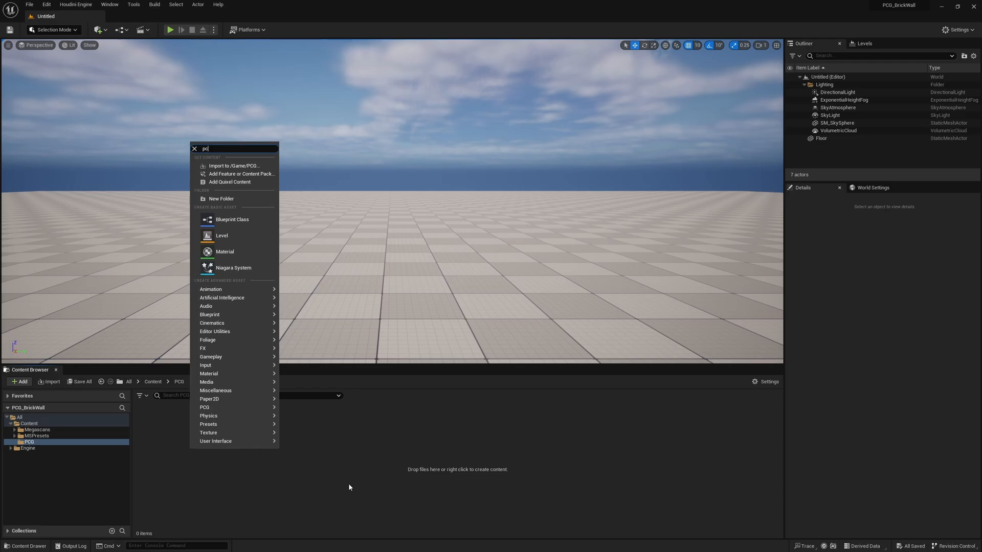
Step: Create the PCG_BrickWall PCG graph and an Actor blueprint named BP_BrickWall
click(204, 407)
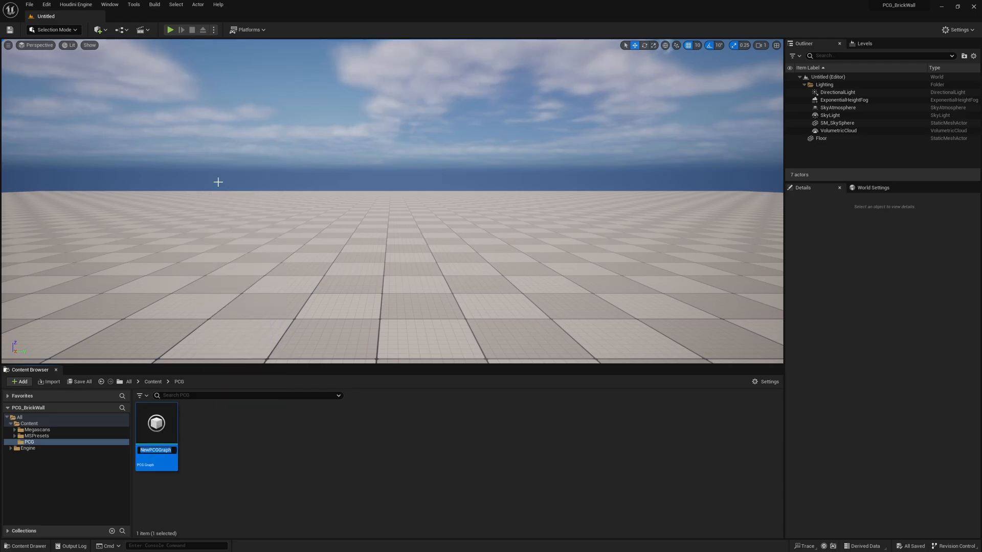
text(PCG_BrickWall)
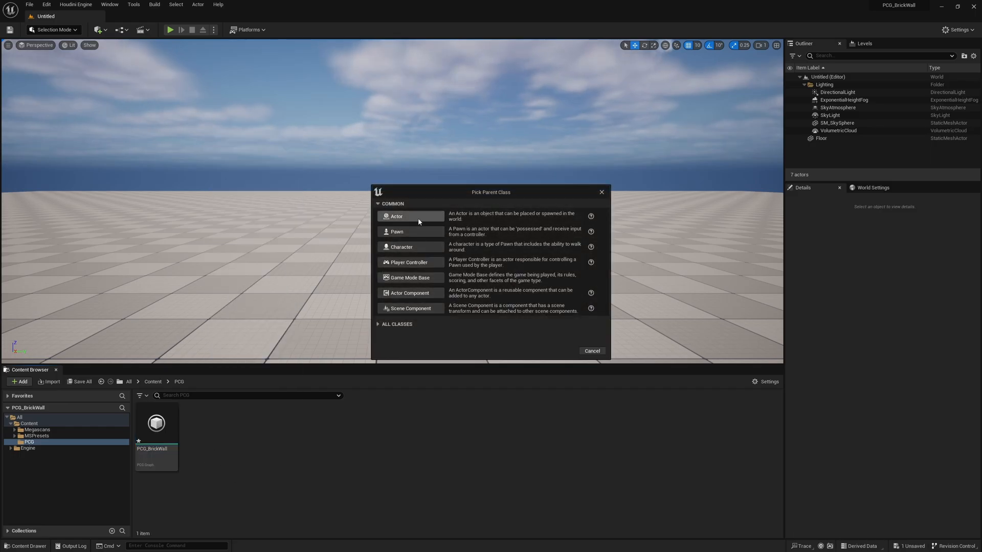
click(395, 216)
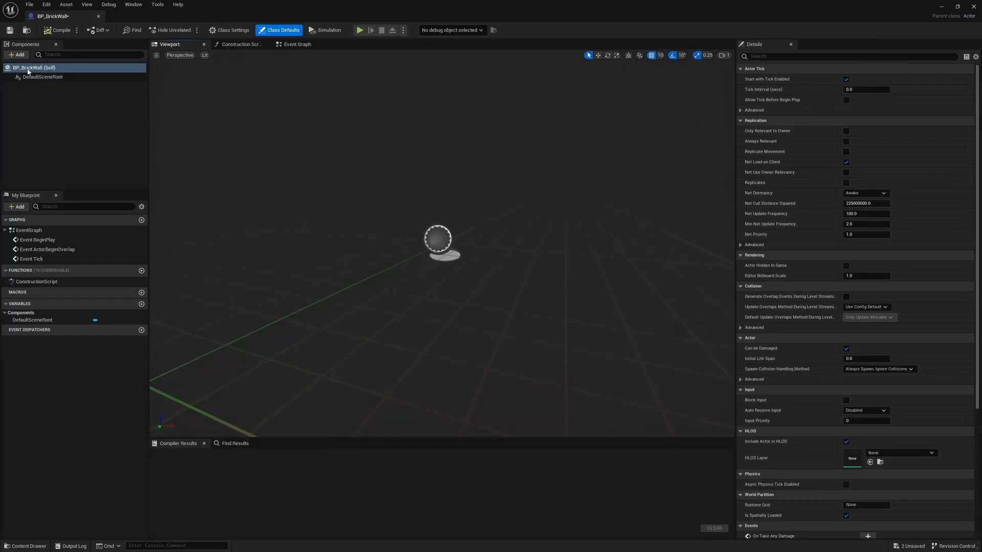
Step: Add a Scene component to BP_BrickWall, with a Spline component beneath it
click(17, 55)
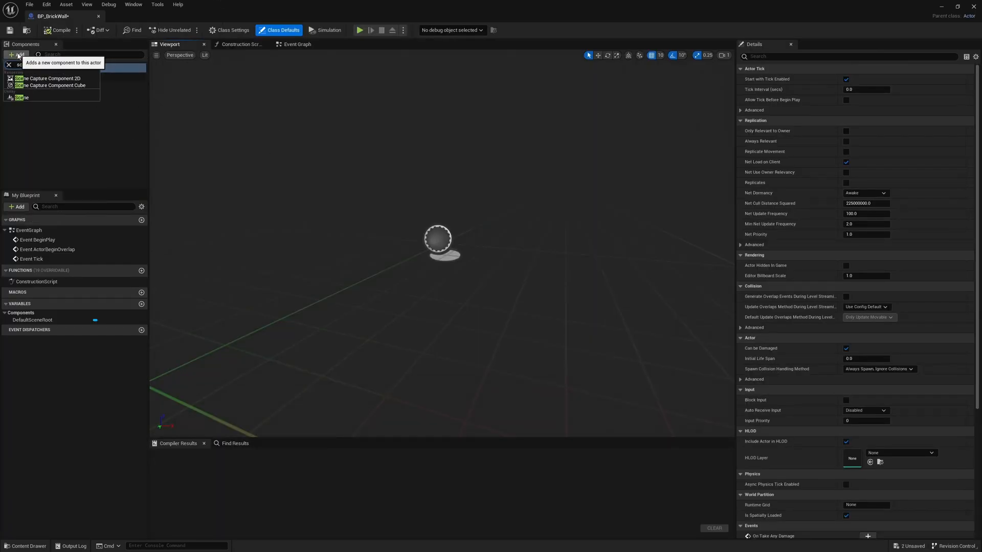
click(21, 97)
text(pl)
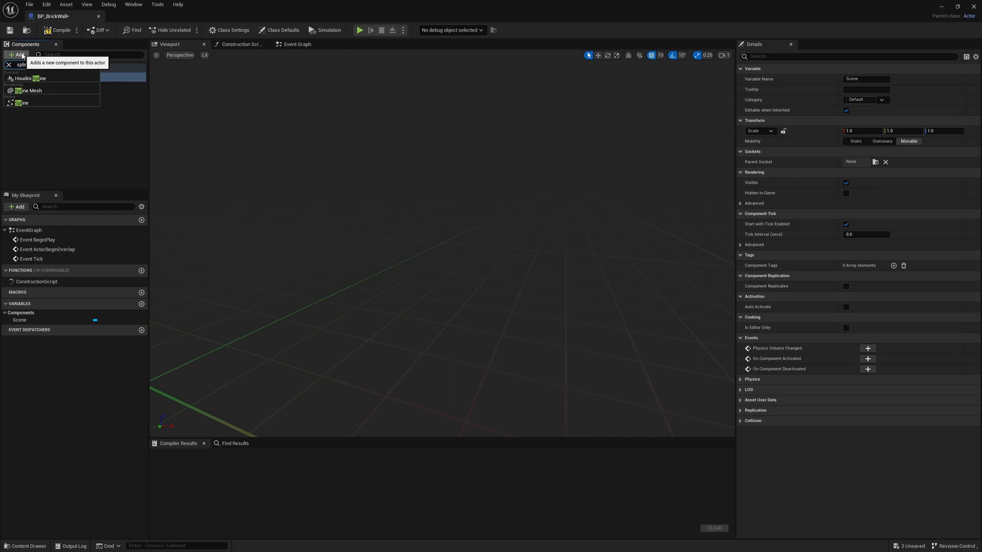
click(22, 103)
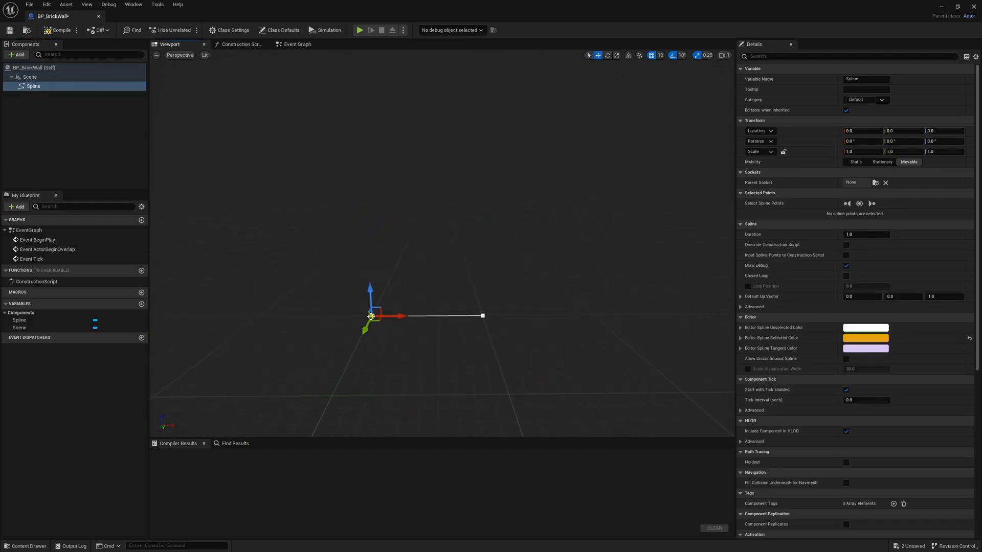
Step: Use the Spline Generation Panel to make the spline a square with side length 200
right_click(371, 315)
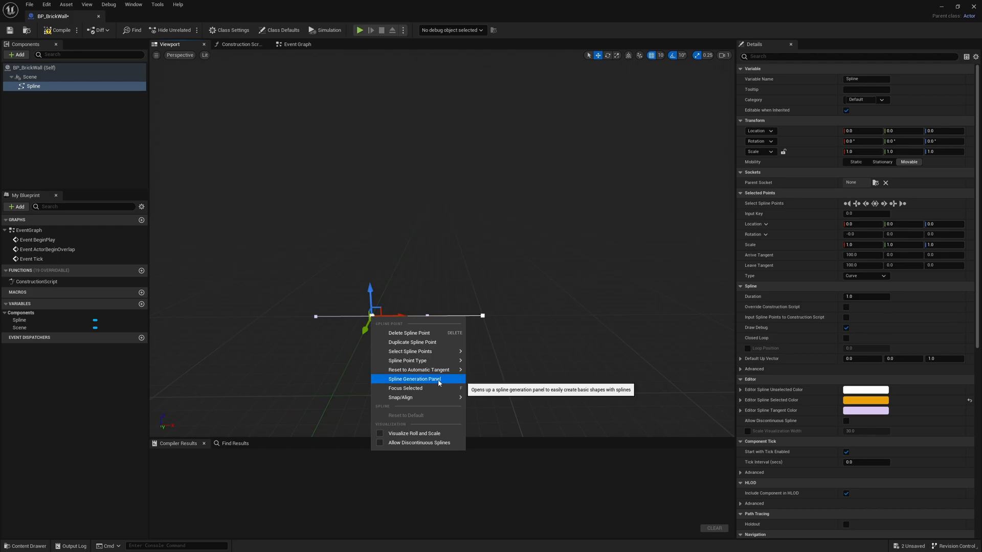
click(413, 378)
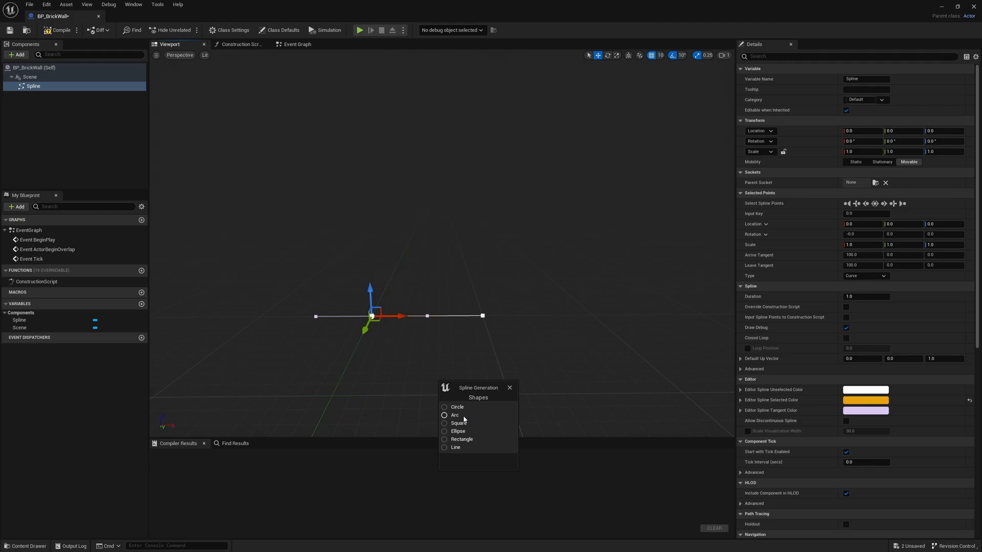
click(444, 423)
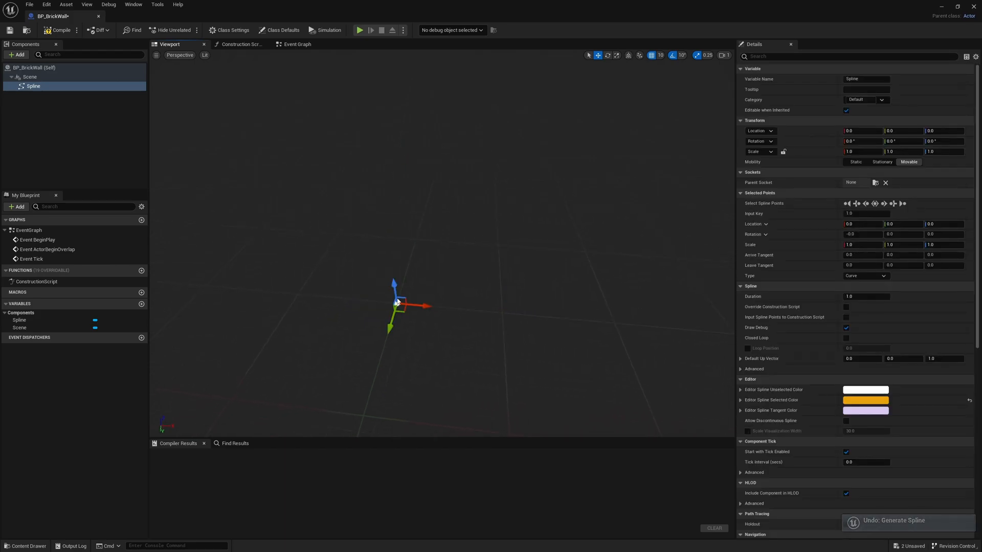
right_click(399, 302)
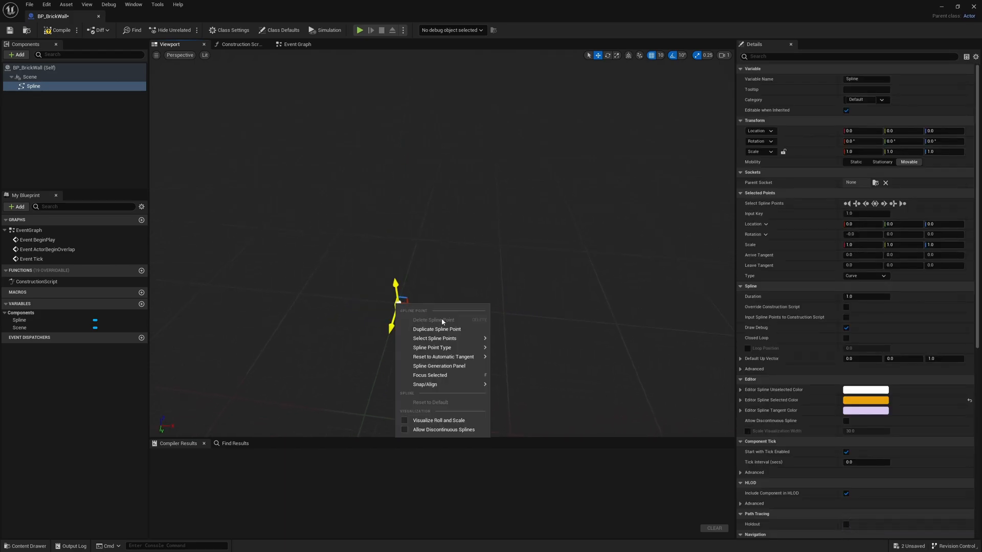
click(438, 365)
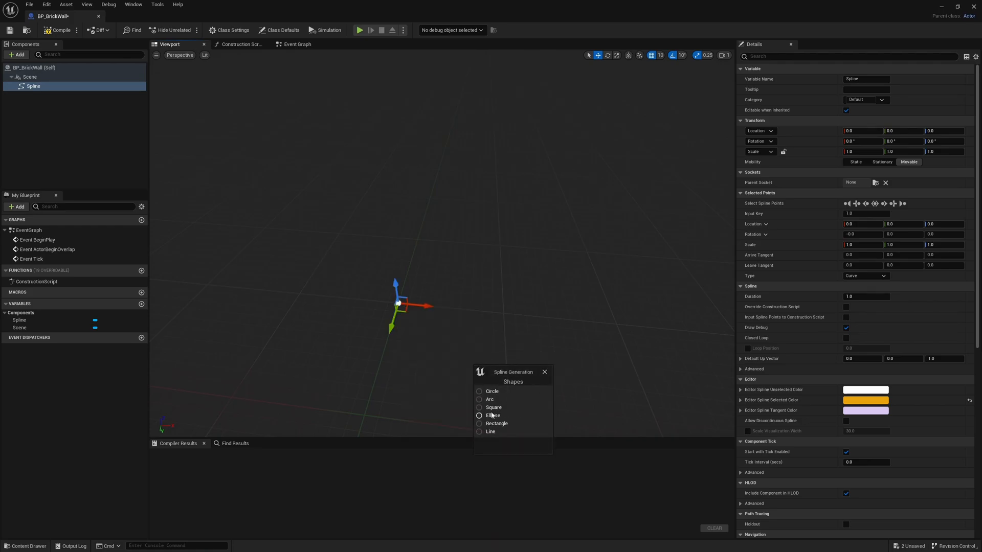
click(479, 407)
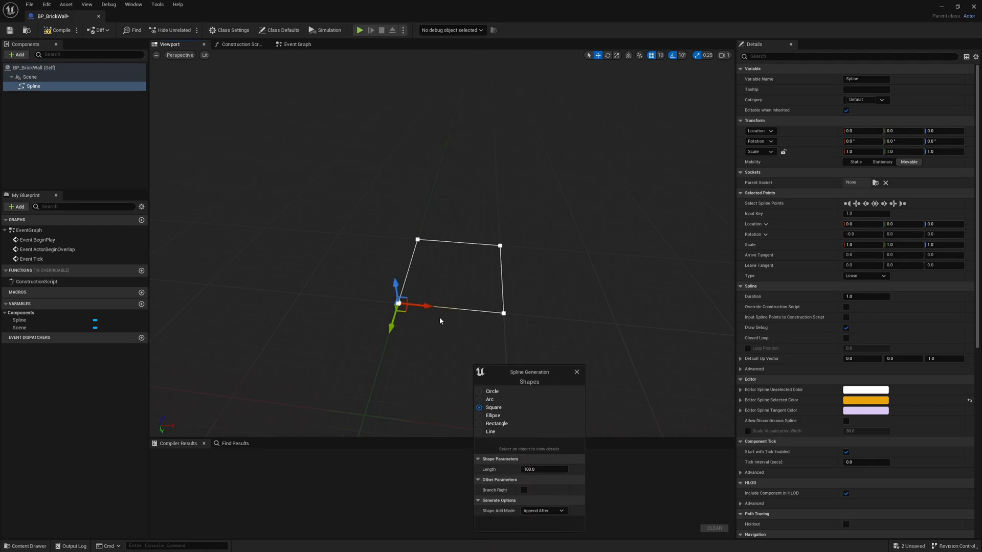
click(544, 468)
text(200)
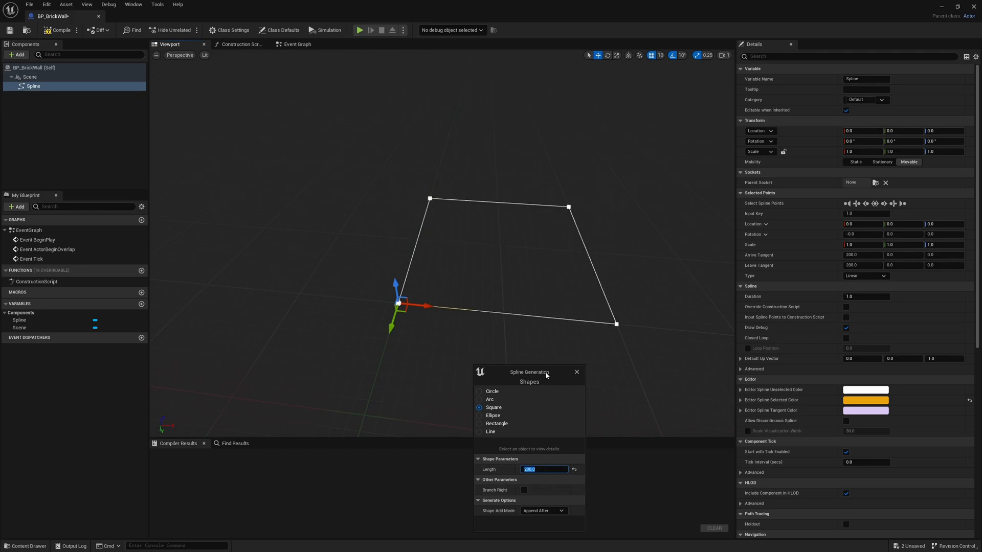
click(575, 372)
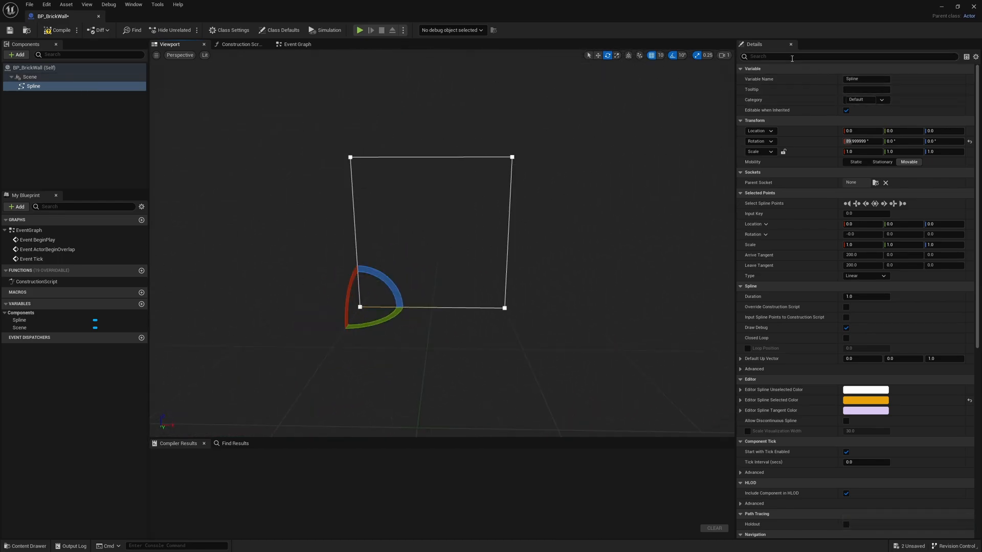
Step: Tick Closed Loop in the Spline details so the spline forms a closed loop
text(close)
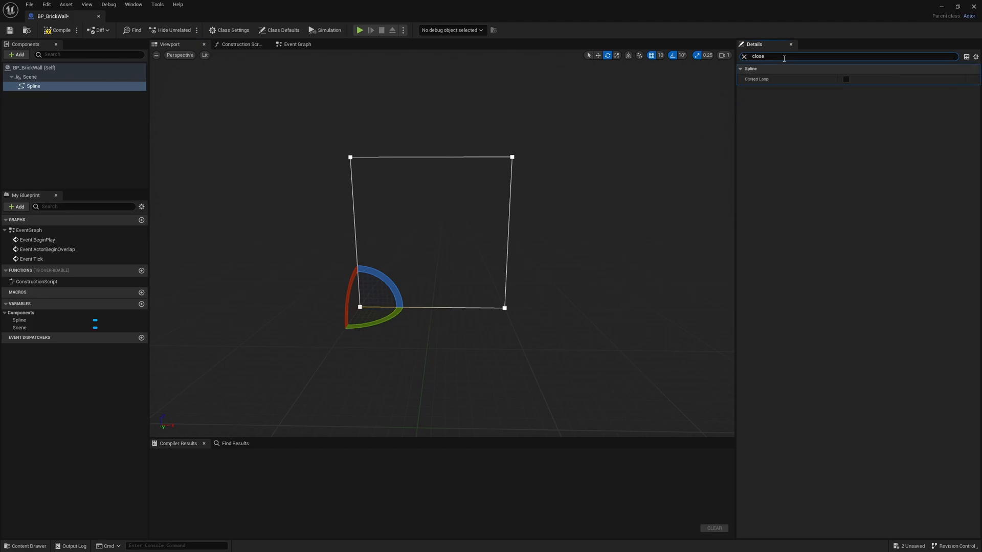
click(846, 78)
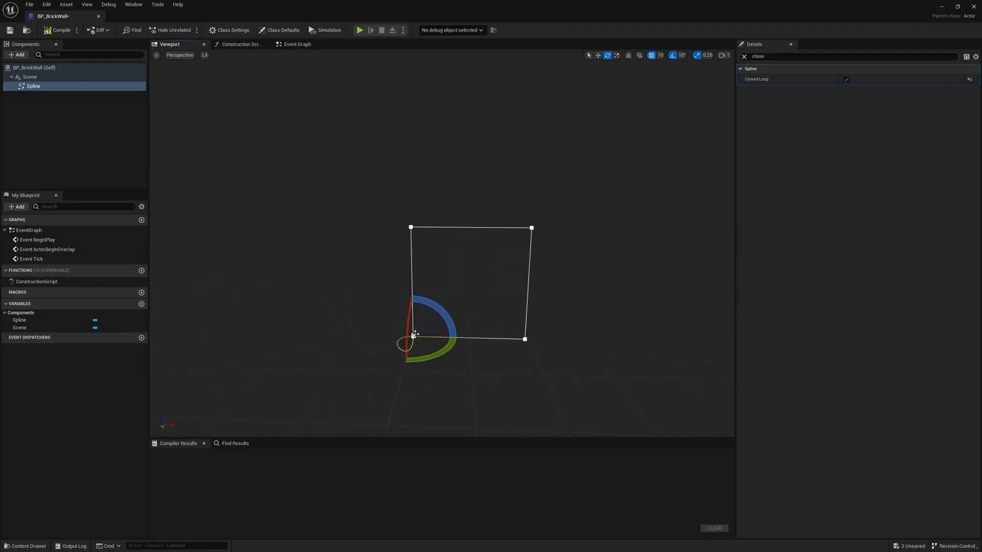
right_click(412, 336)
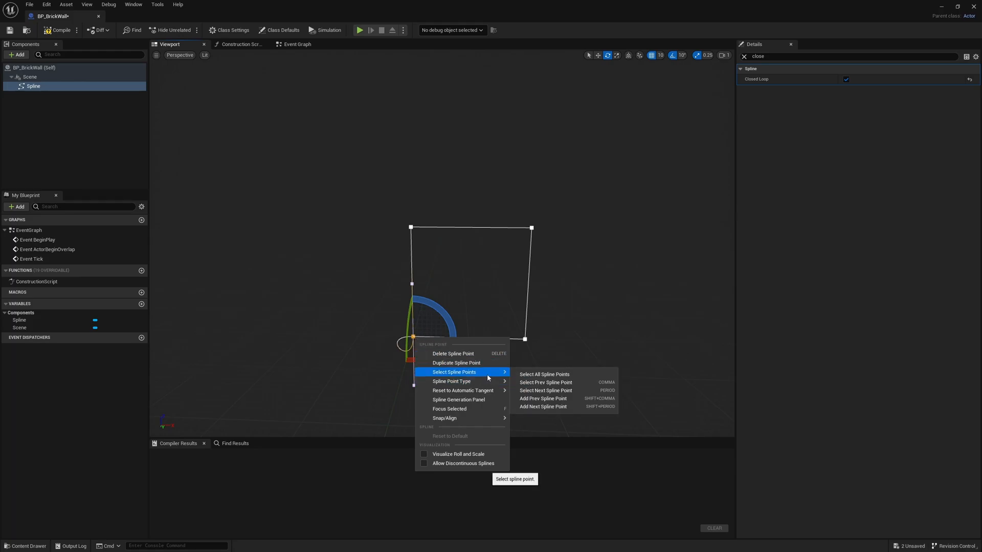
mouse_move(450, 381)
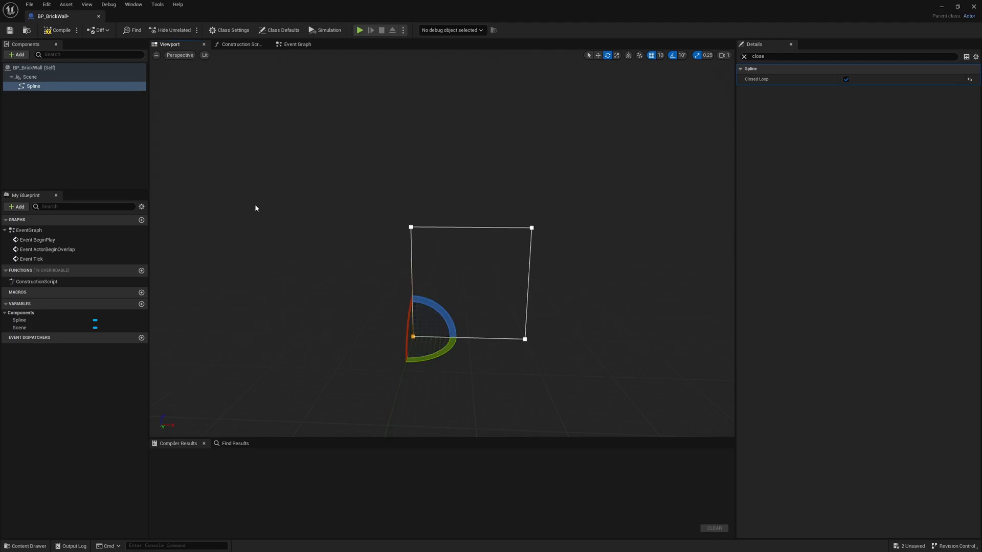
click(17, 54)
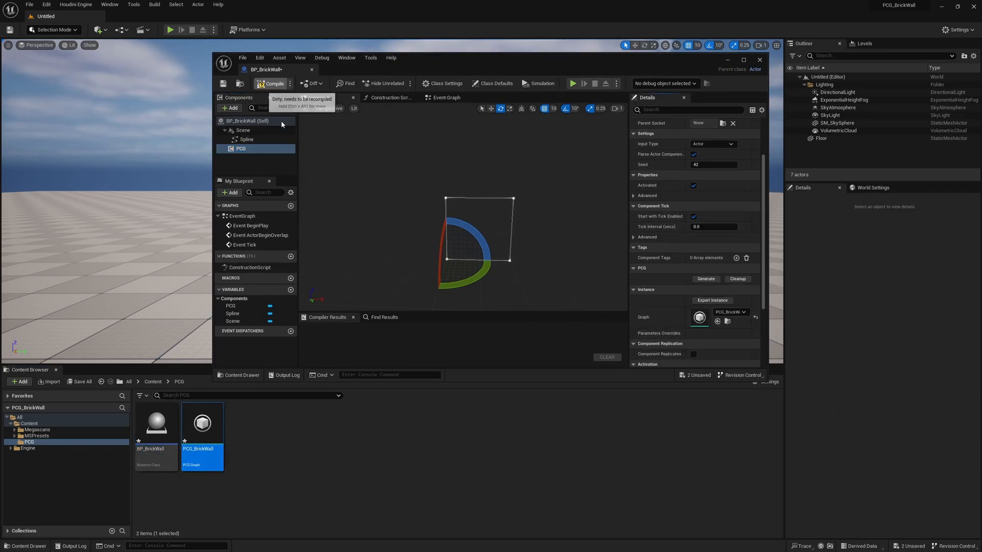
Step: Compile BP_BrickWall with its new PCG component using PCG_BrickWall
click(271, 83)
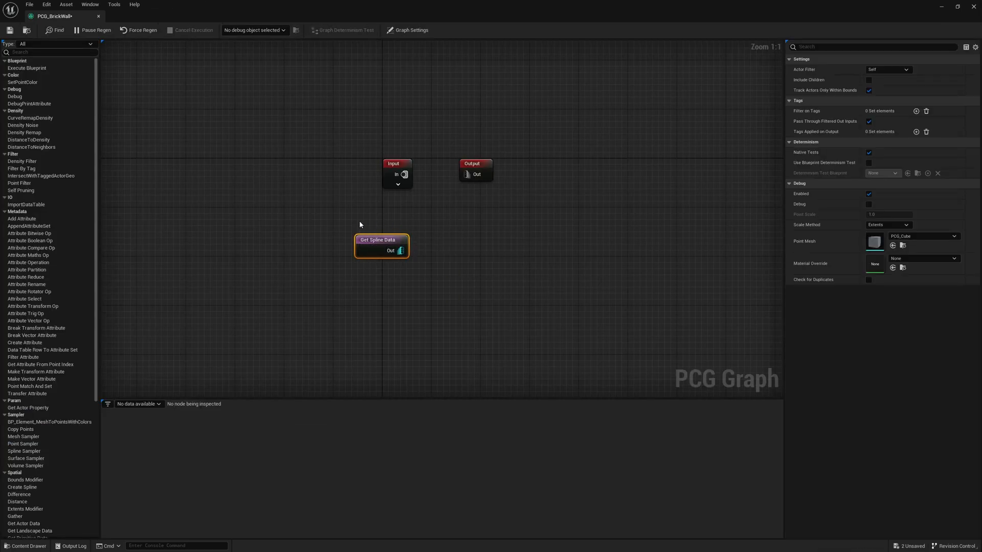
mouse_move(399, 251)
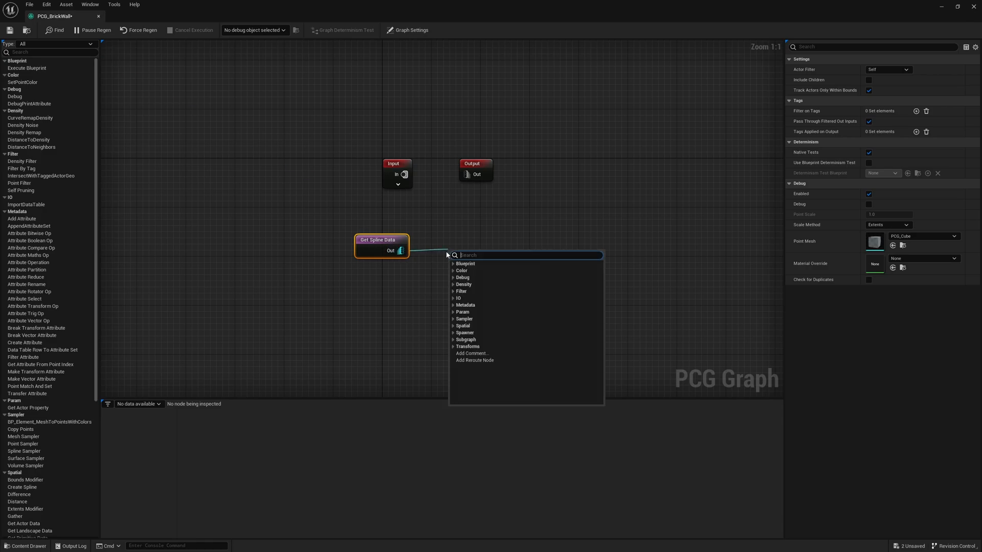
Step: Add a Spline Sampler node fed by the Get Spline Data output
click(463, 319)
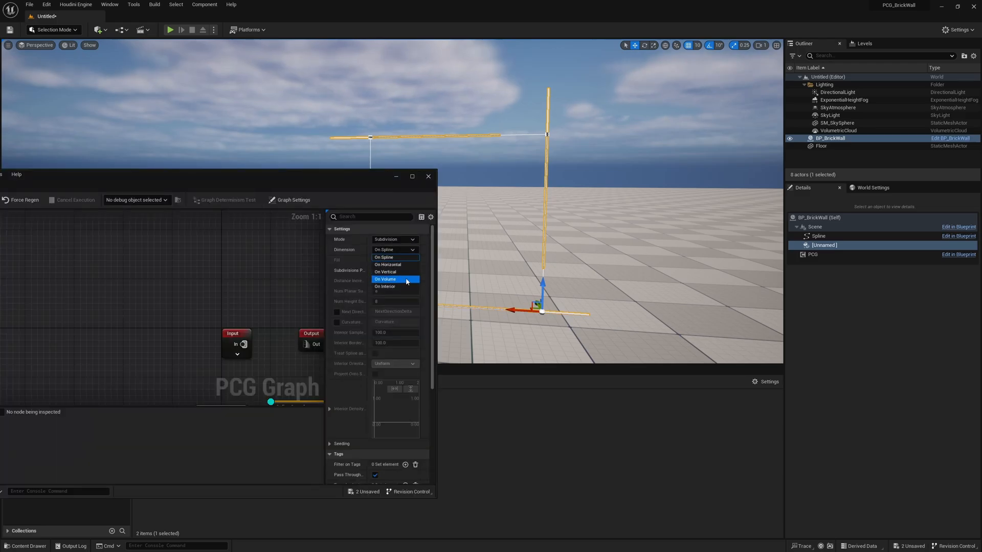
Step: Set the Spline Sampler to On Interior with an Interior Border of 50
click(384, 287)
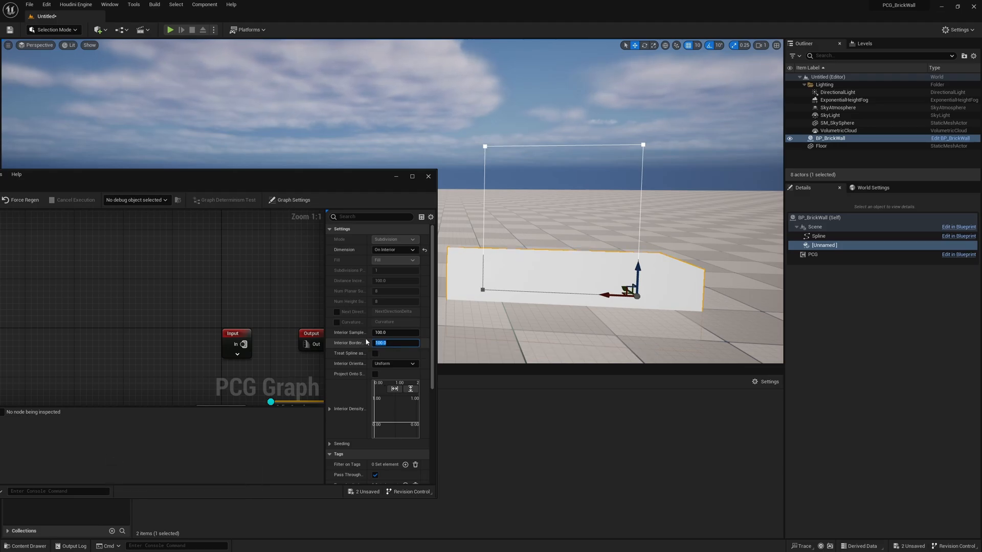
text(50.0)
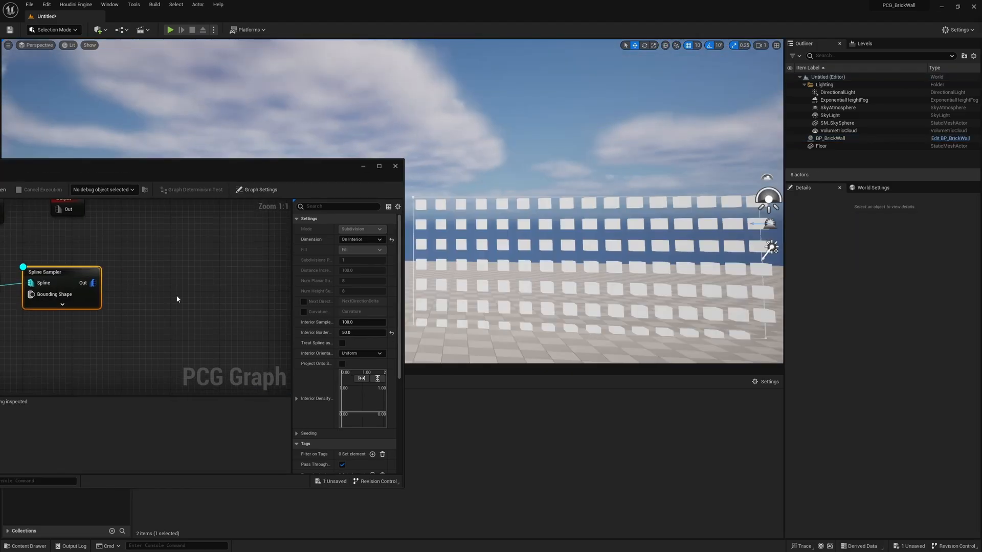
Step: Connect a Static Mesh Spawner node to the Spline Sampler's Out pin
drag(93, 282, 156, 287)
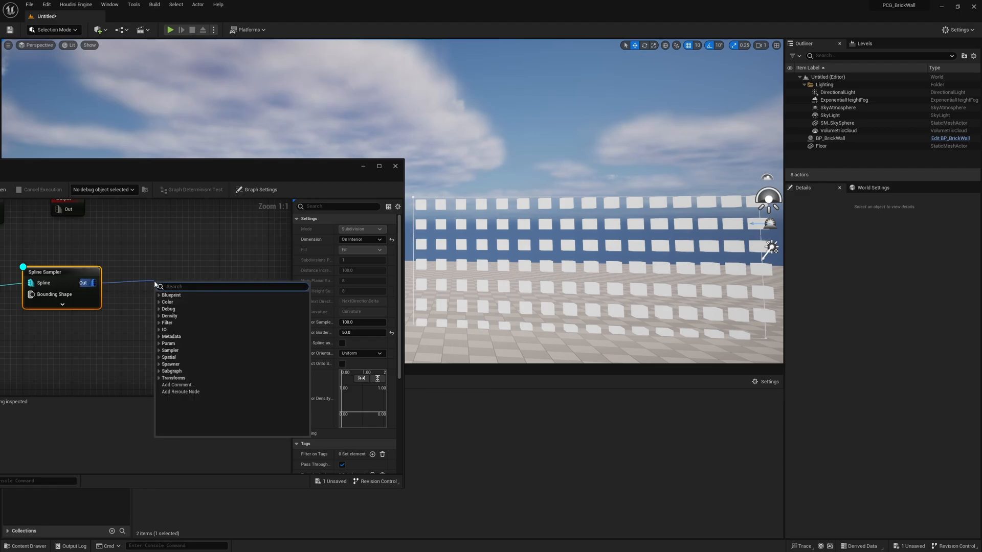
text(stati)
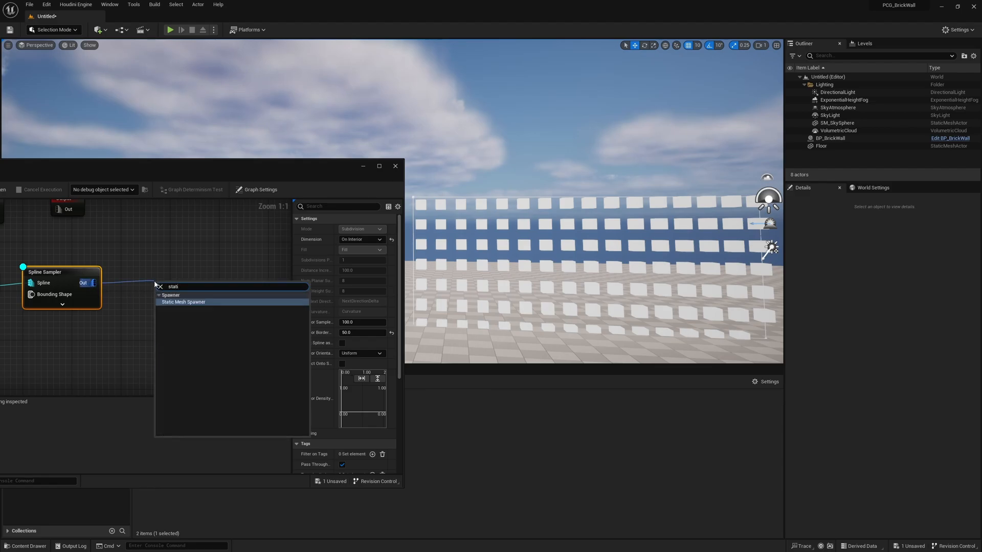
click(183, 301)
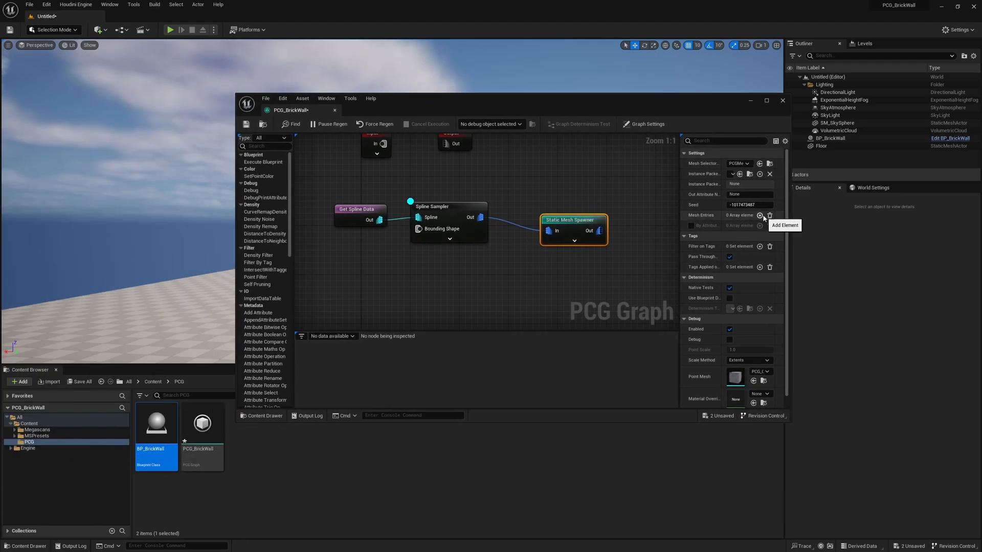
Step: Add a mesh entry to the spawner with the Megascans concrete brick mesh
click(761, 215)
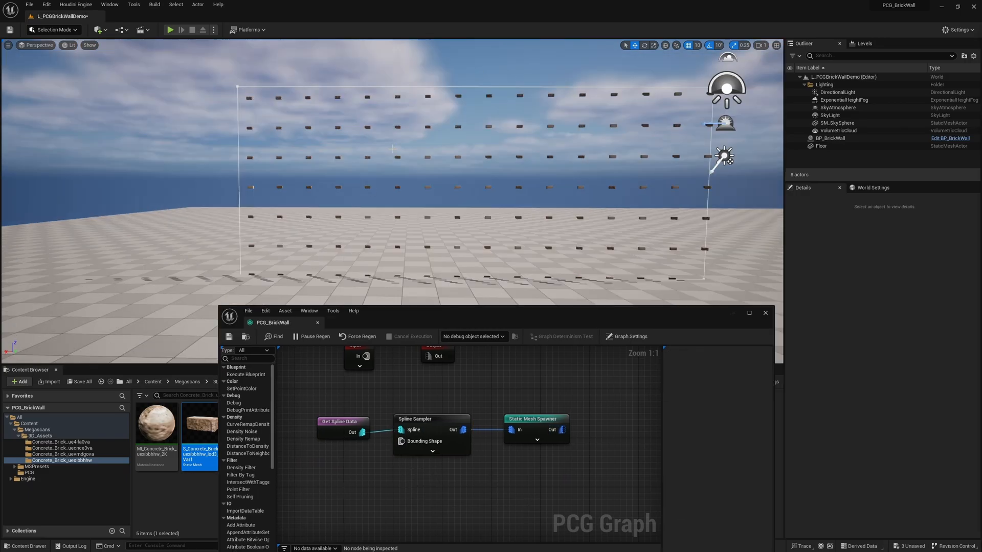
mouse_move(505, 393)
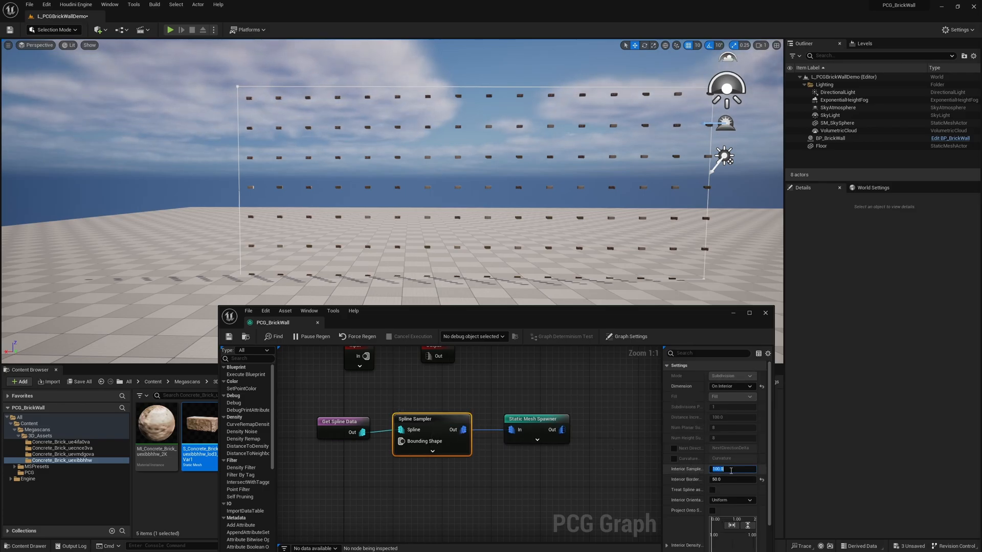
Step: Set the Spline Sampler's interior sample spacing to 20, trying 50, 40 and 19 first
text(50.0)
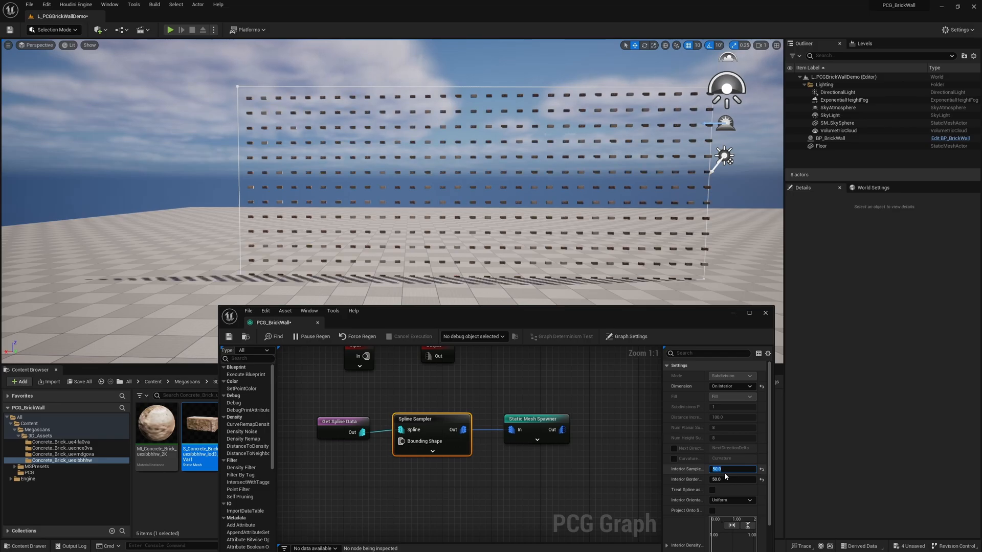
text(40)
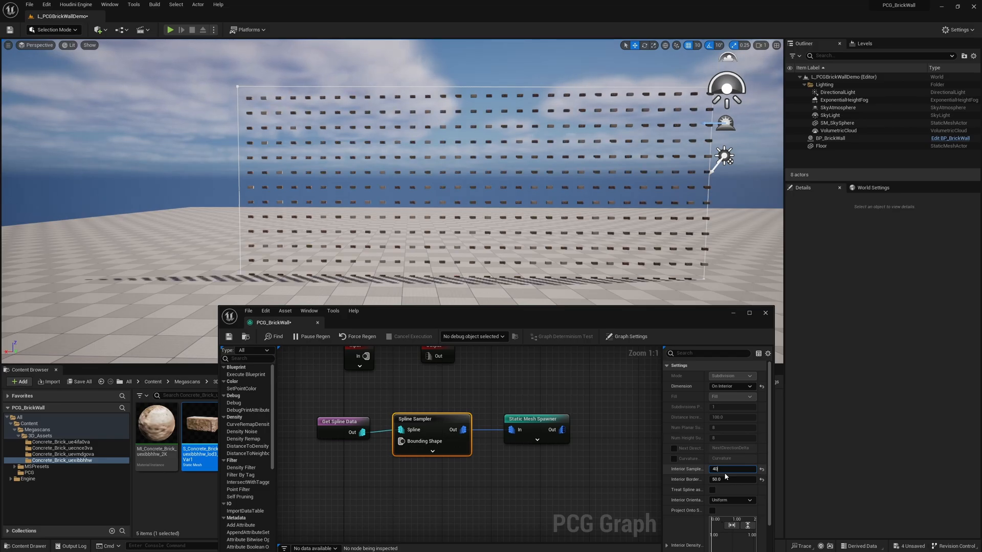
text(20)
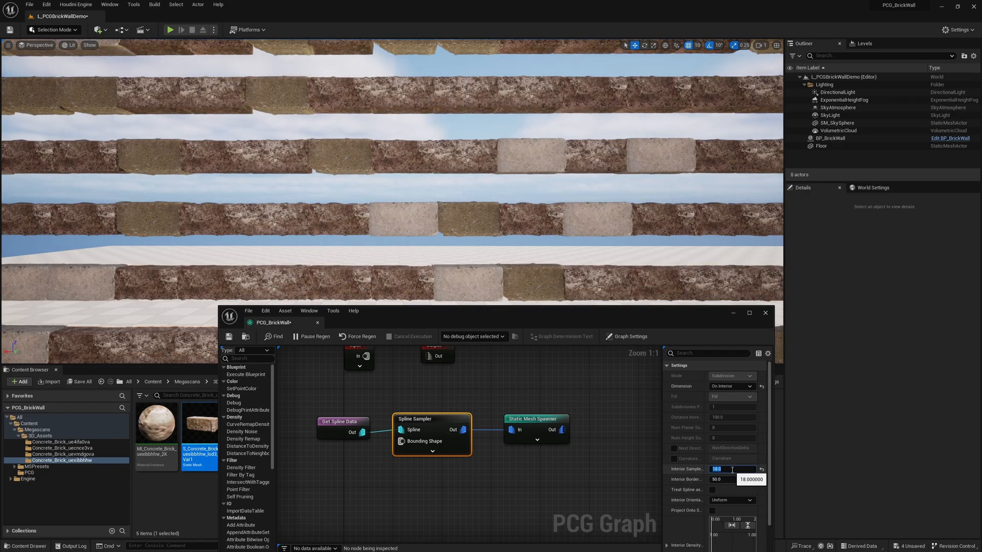
text(19.0)
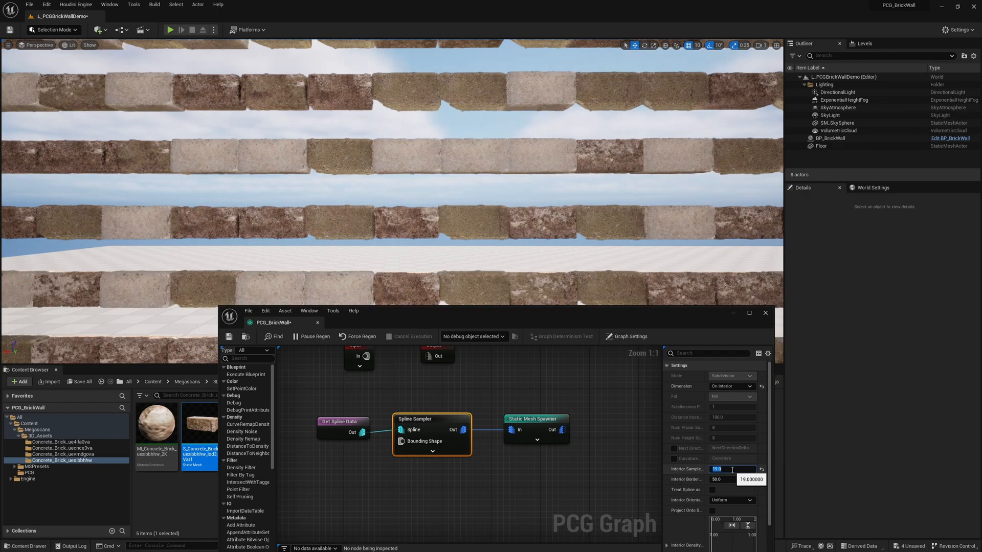
text(20)
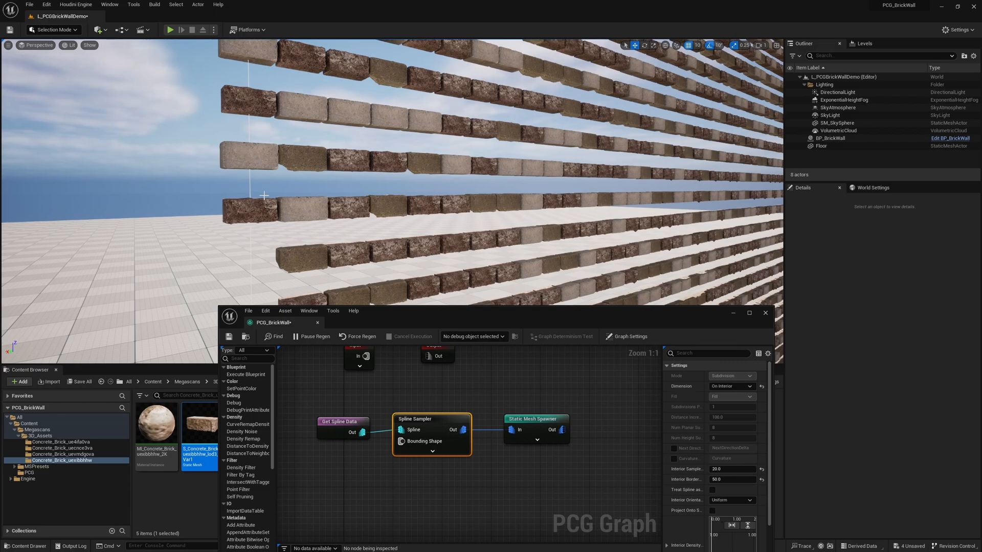
mouse_move(225, 191)
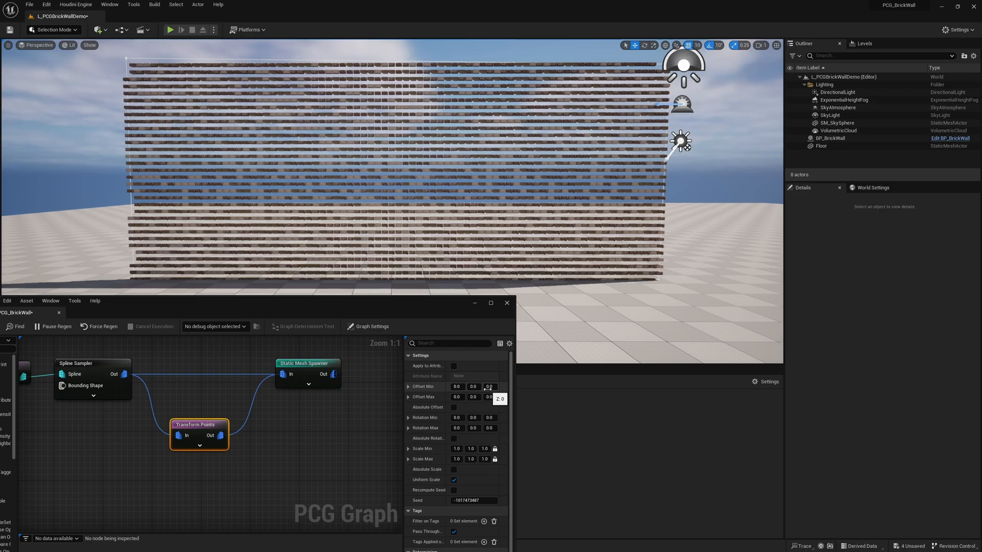
Step: Insert a Transform Points node and set its minimum Y offset to 10
drag(489, 386, 488, 399)
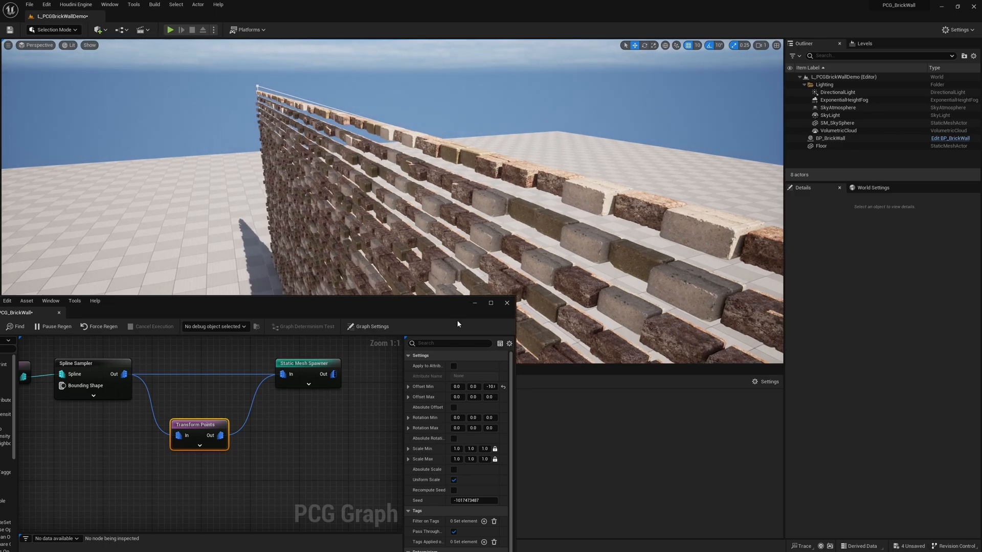
click(472, 387)
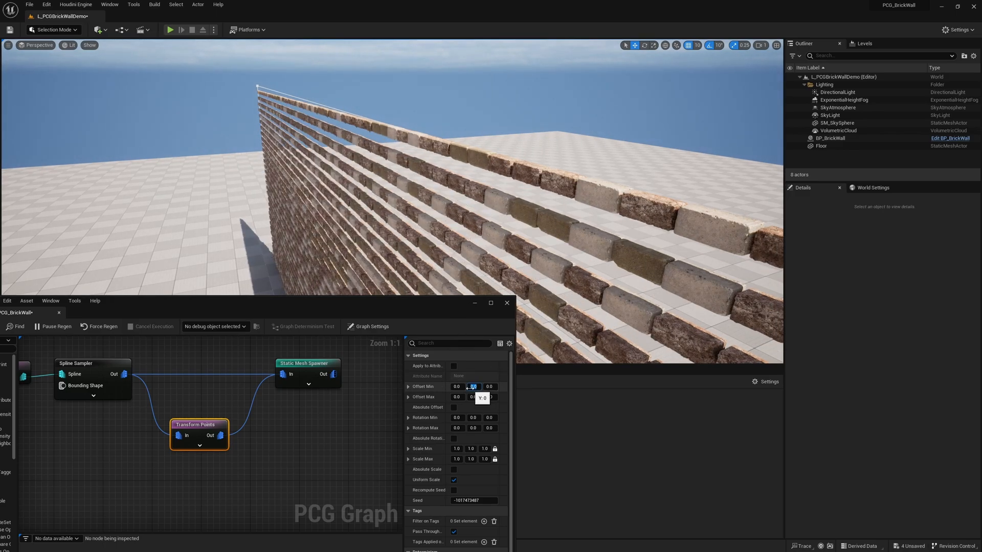
text(10)
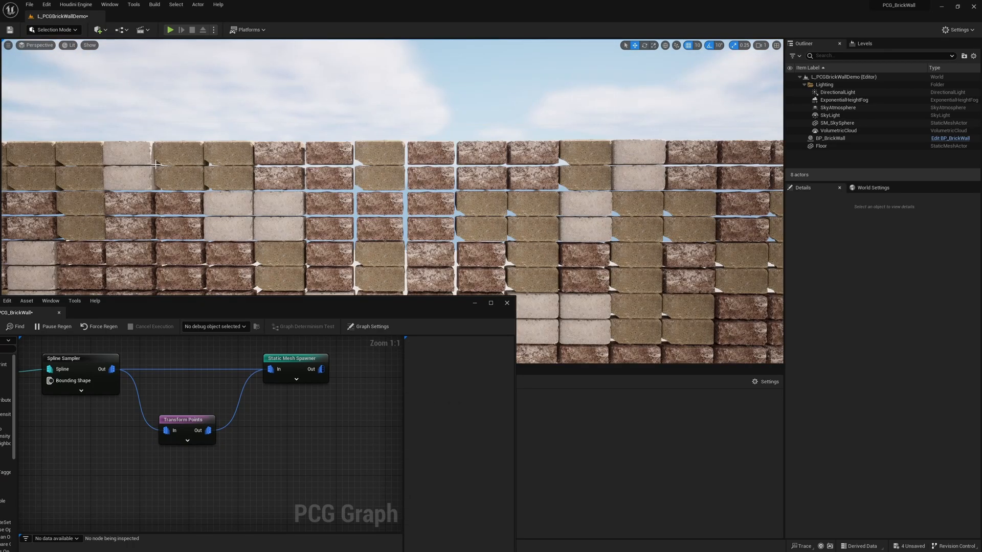
Step: Paste a second Static Mesh Spawner and feed it the Transform Points output
click(291, 358)
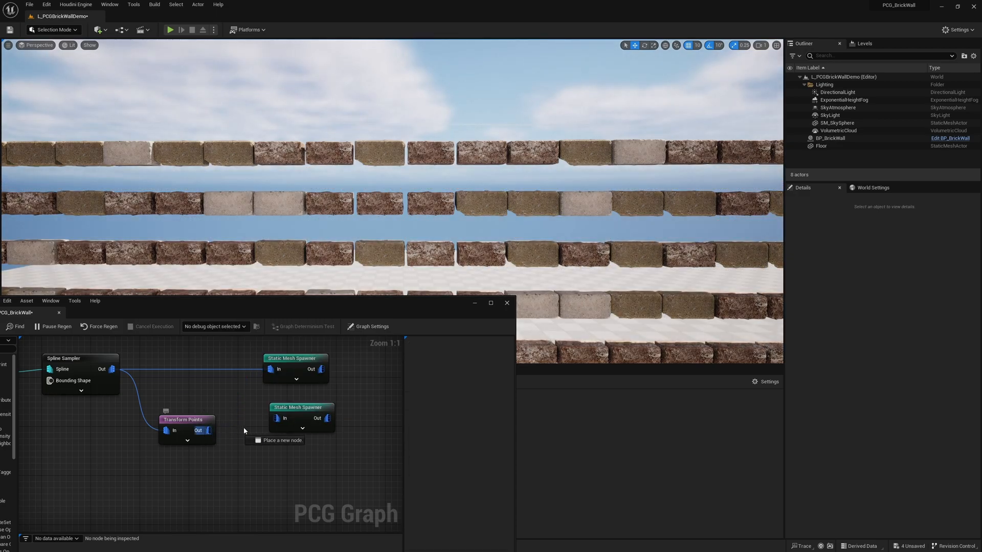
click(290, 420)
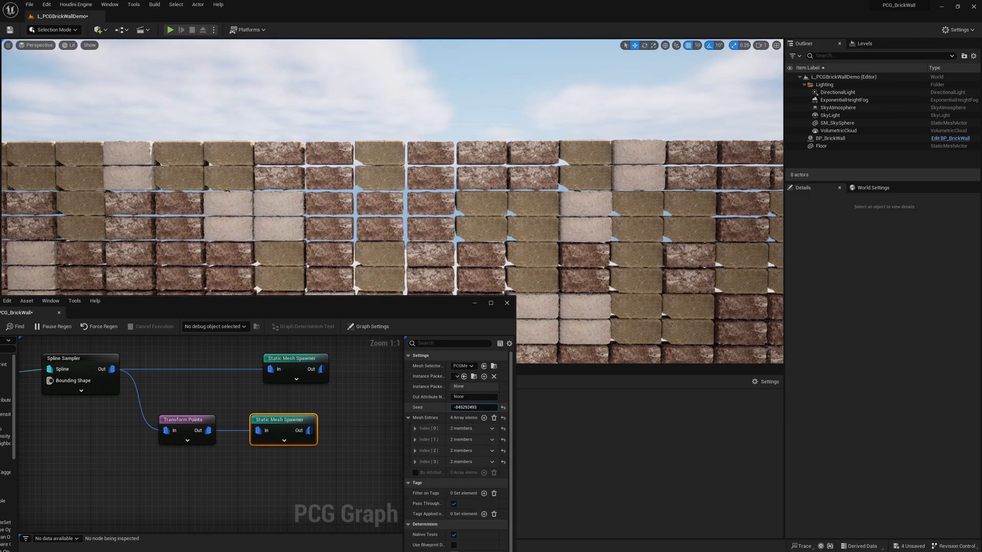
click(503, 407)
text(filter)
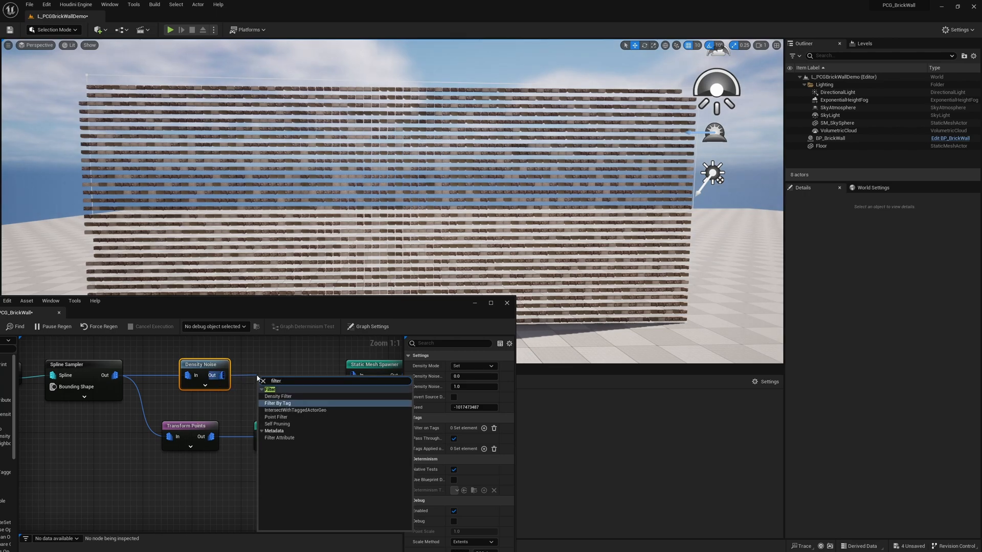
Step: Add a Density Filter after the Density Noise node
click(277, 396)
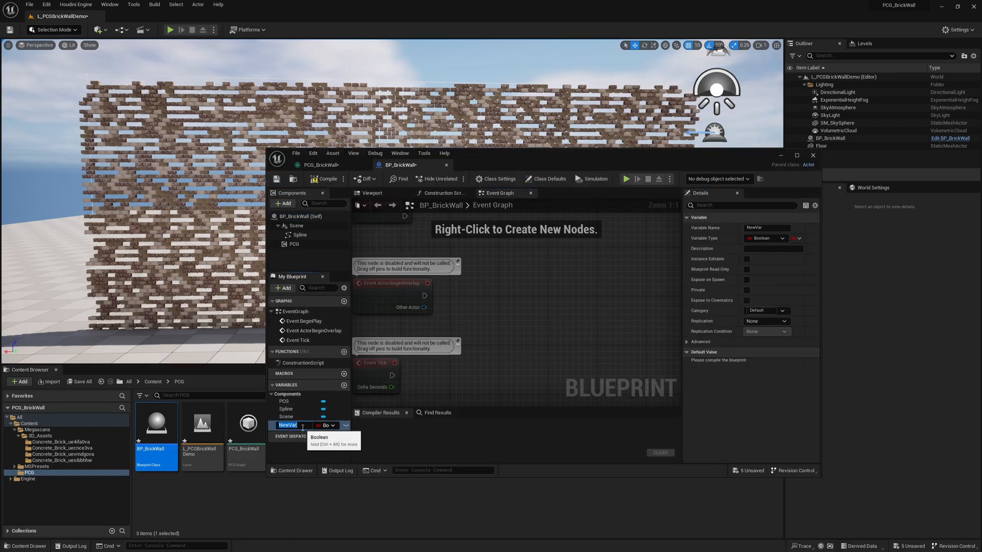
Step: Add a float variable named Brick Percent to BP_BrickWall and compile
text(Brick Percent)
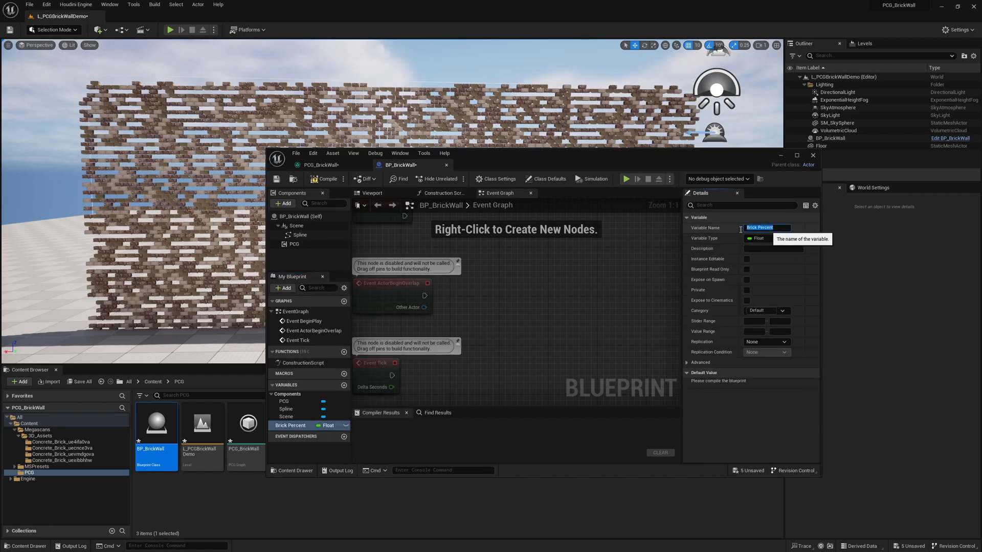
click(326, 178)
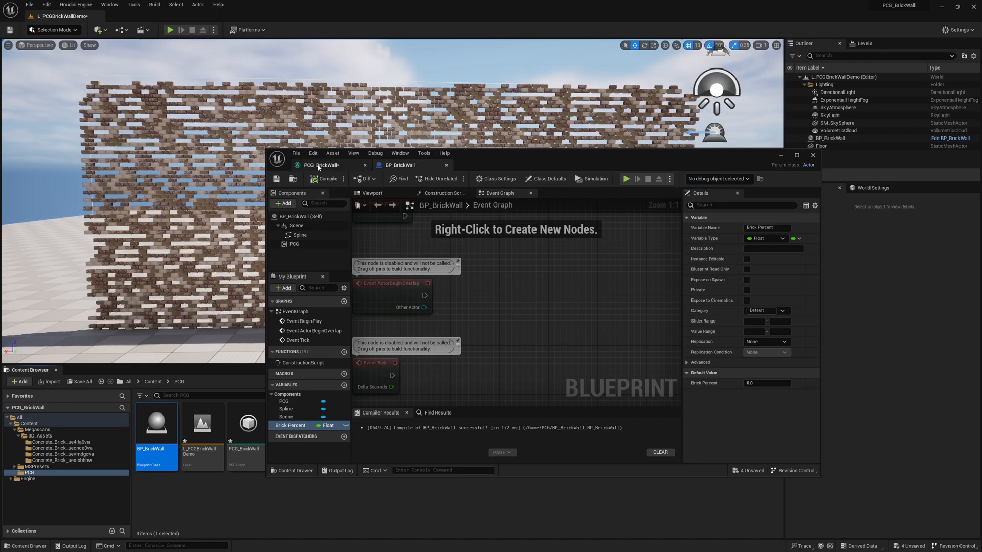
click(320, 164)
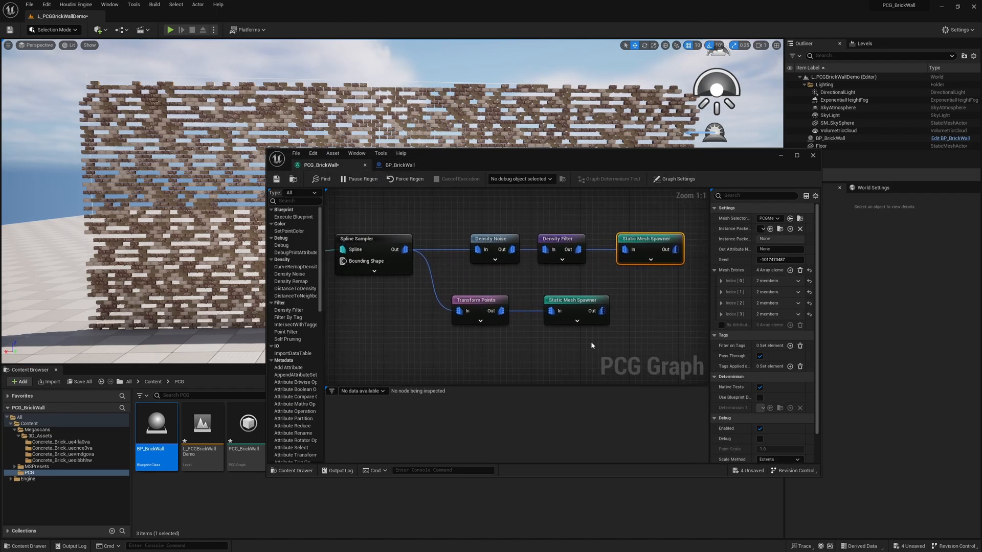
Step: Drive the Density Filter's upper bound from Brick Percent and make the variable instance editable
click(560, 238)
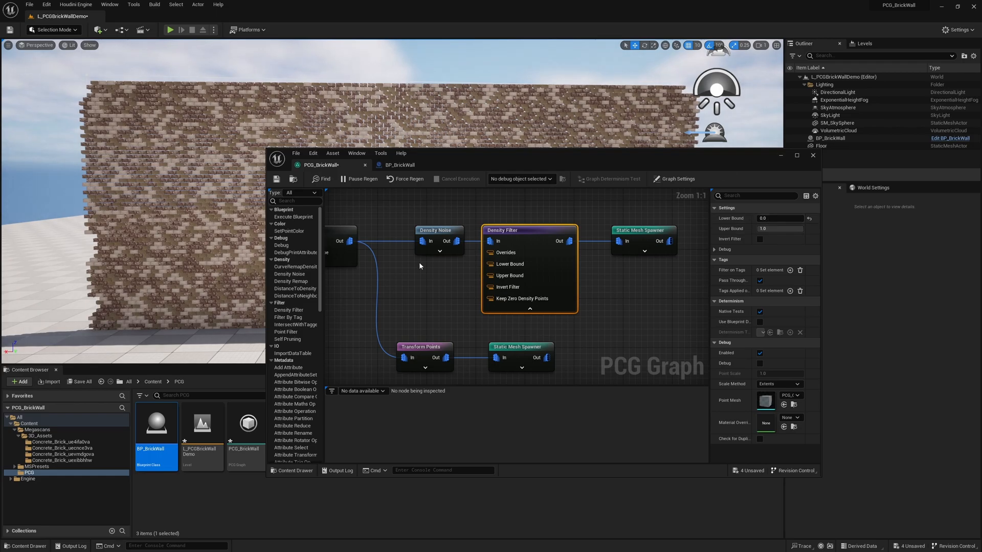
mouse_move(494, 276)
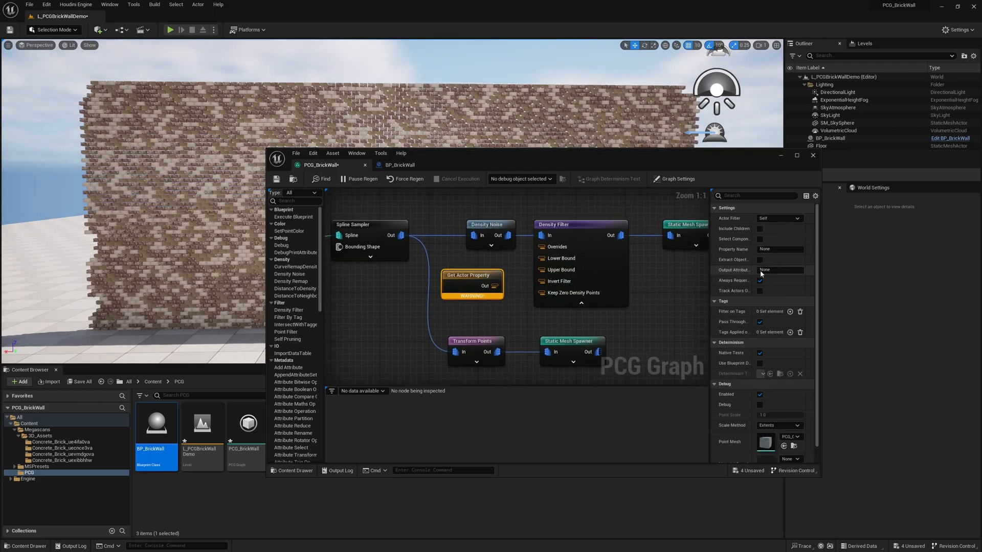
text(Brick Percent)
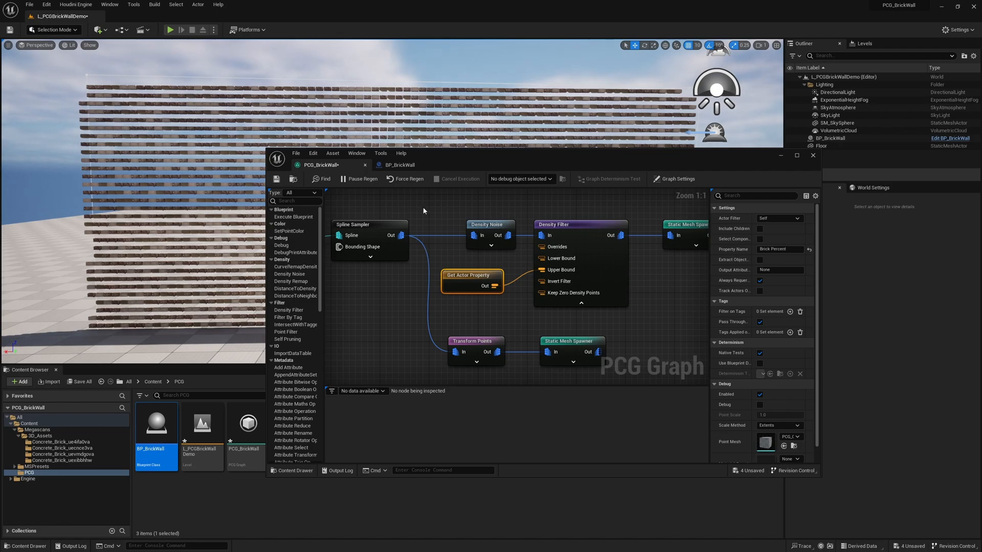
click(399, 165)
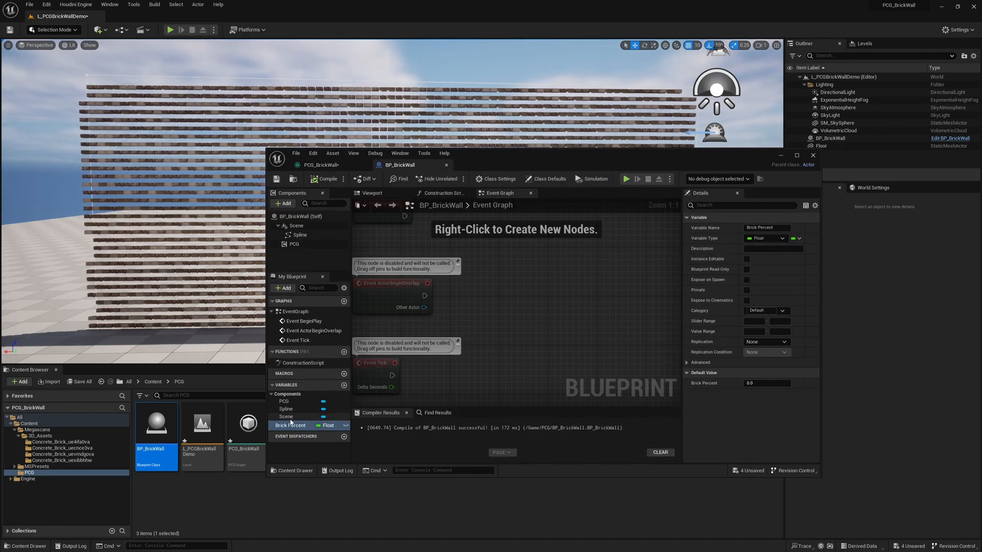
click(764, 383)
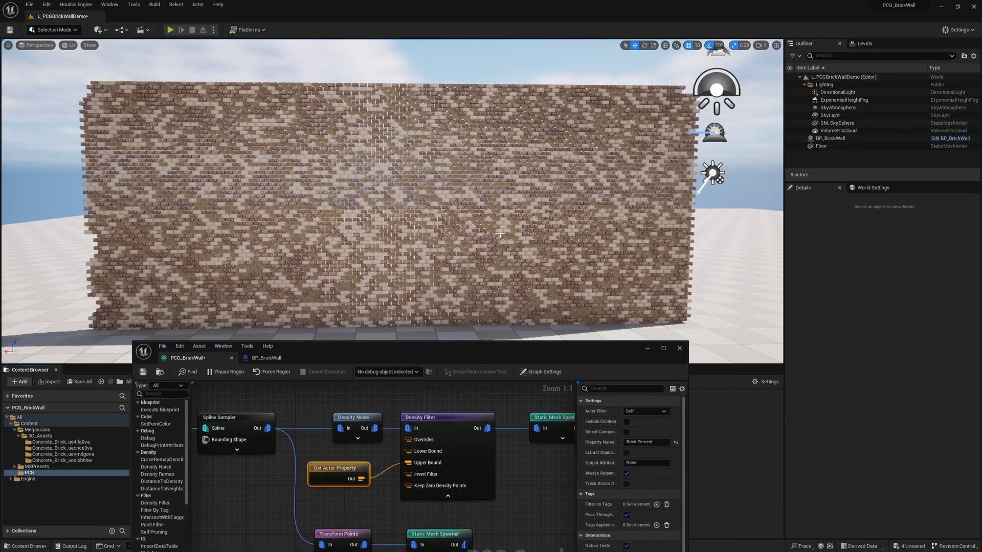
click(831, 137)
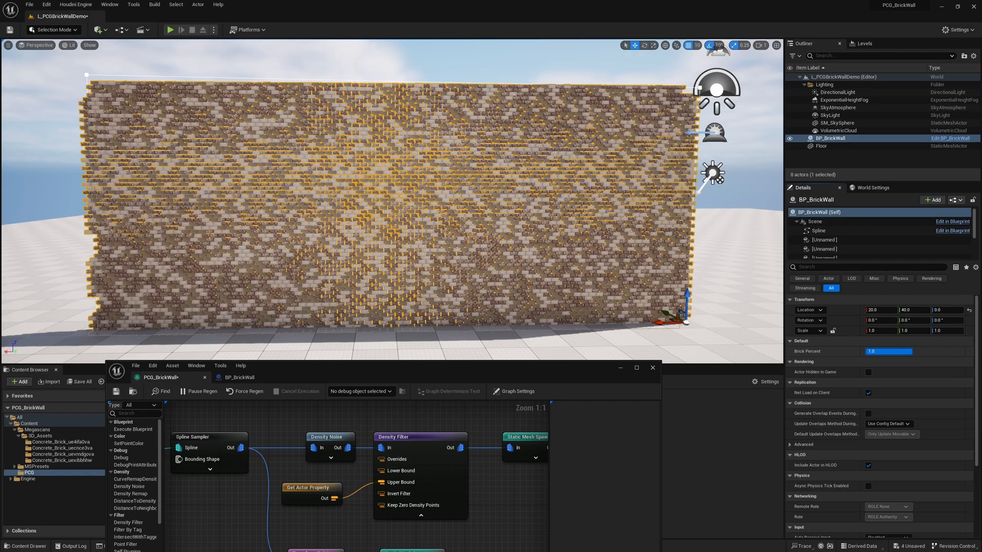
Step: Set the wall's Brick Percent to 0.9 after briefly trying 0.5
click(888, 351)
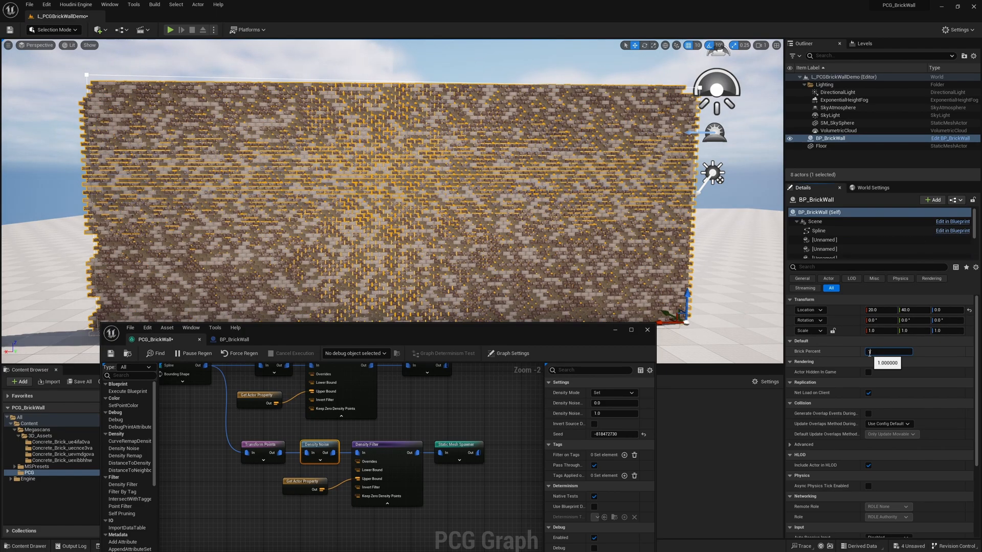
text(0.5)
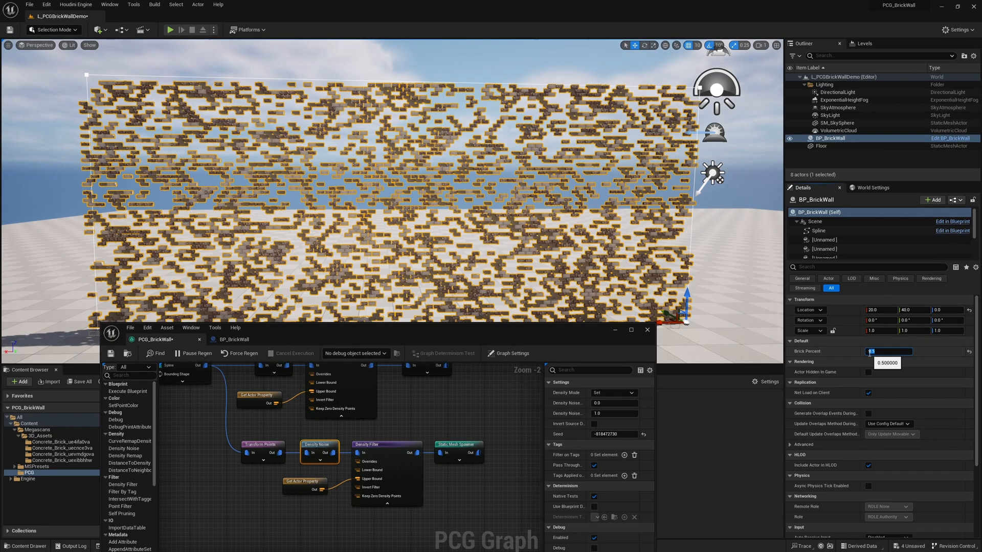
text(0.9)
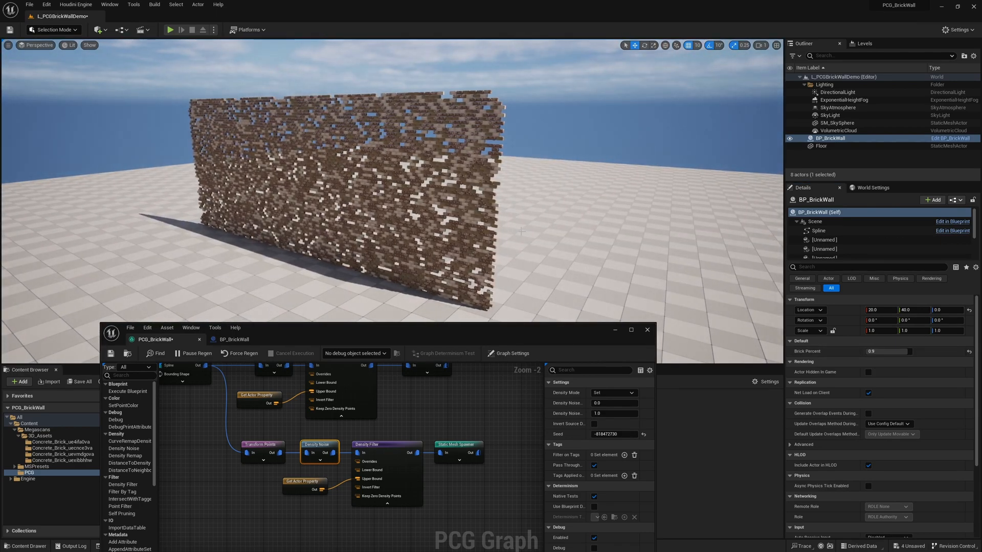
click(98, 30)
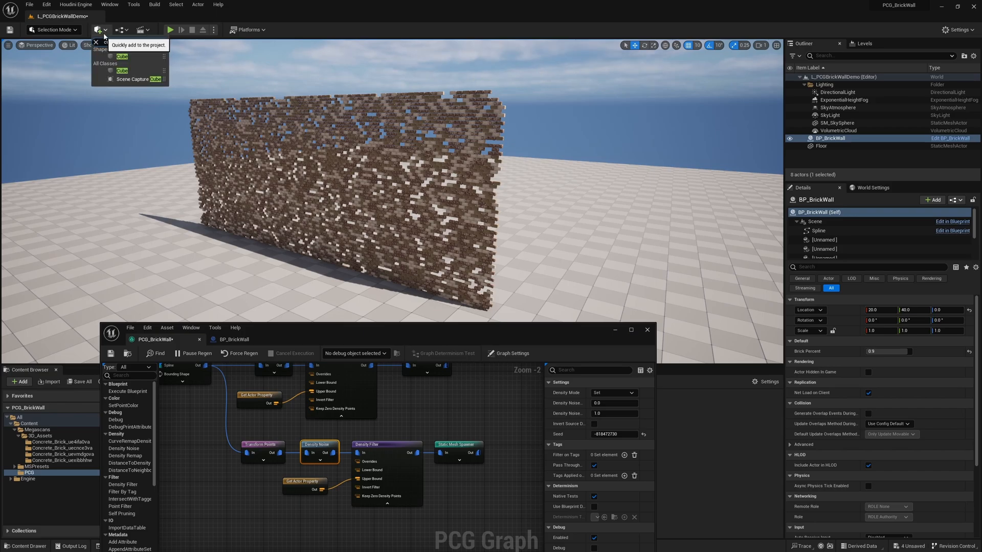
Step: Add a cube to the level and move it behind the brick wall
click(122, 56)
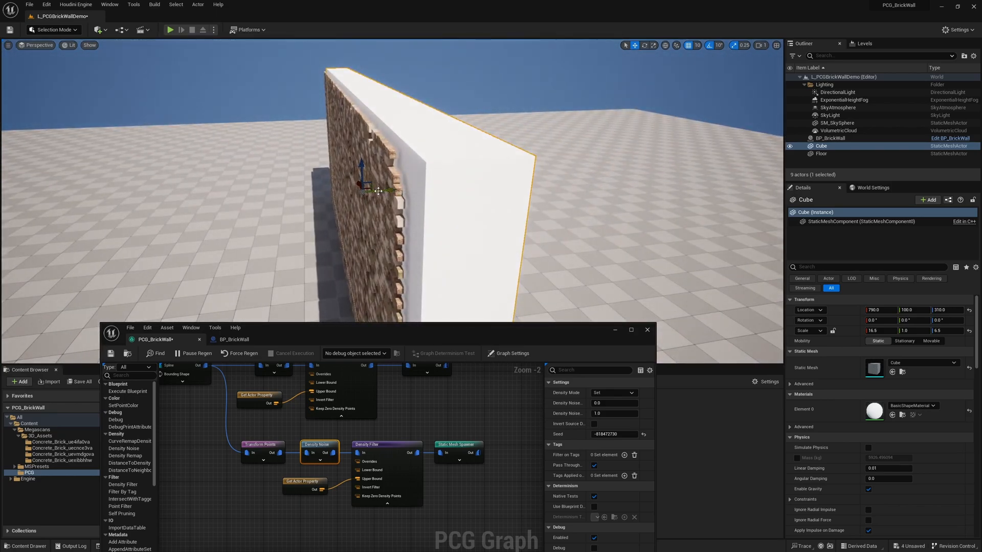
drag(378, 190, 370, 194)
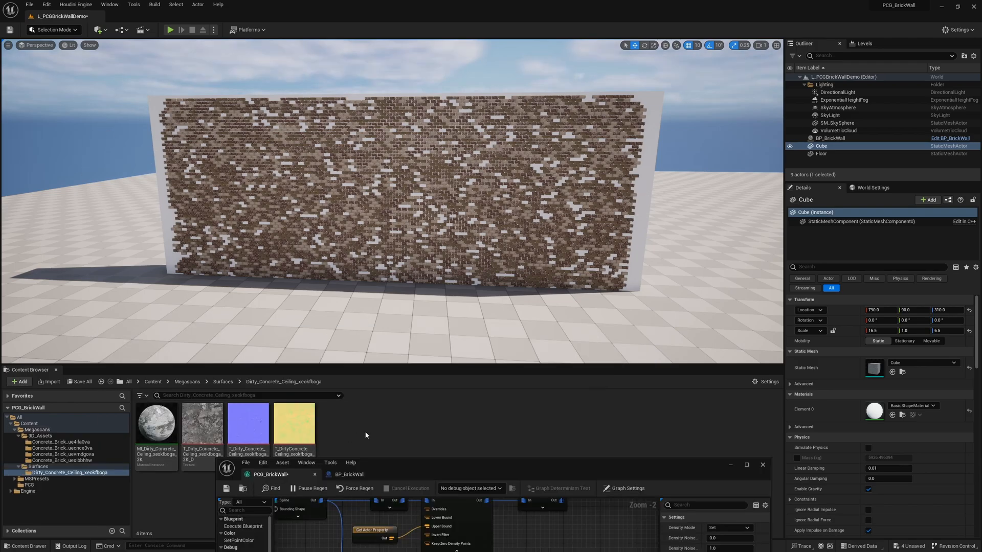
Step: Apply the Dirty Concrete Ceiling material to the cube slab
click(156, 426)
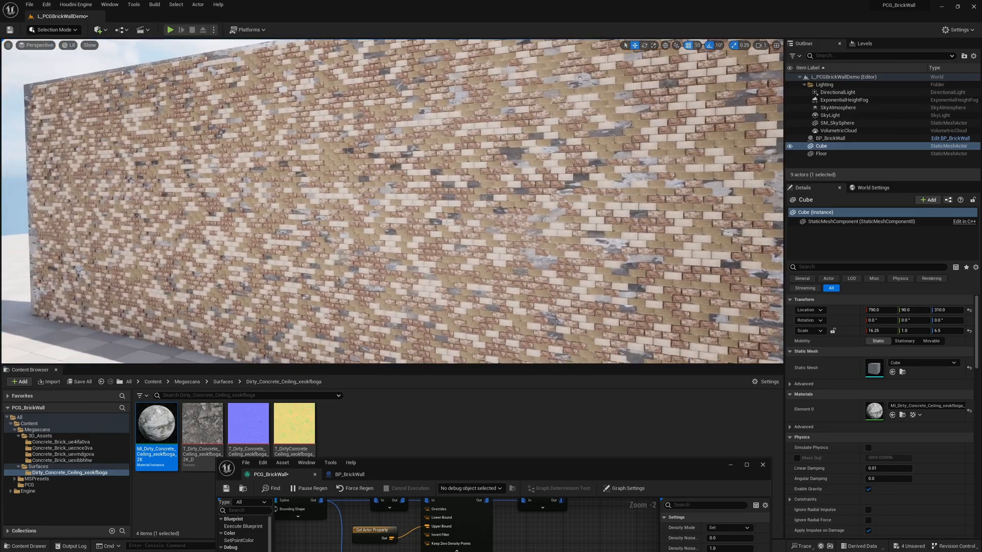
click(831, 138)
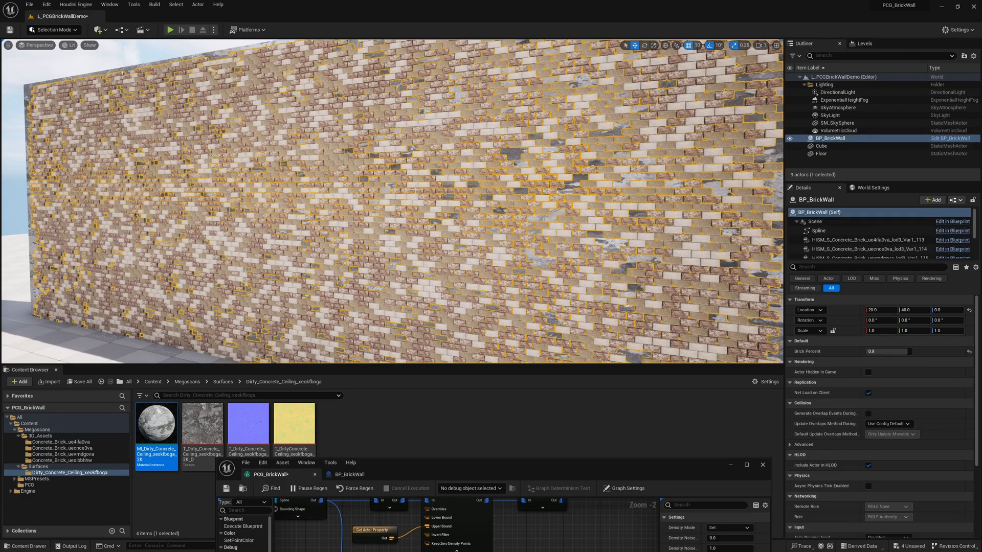